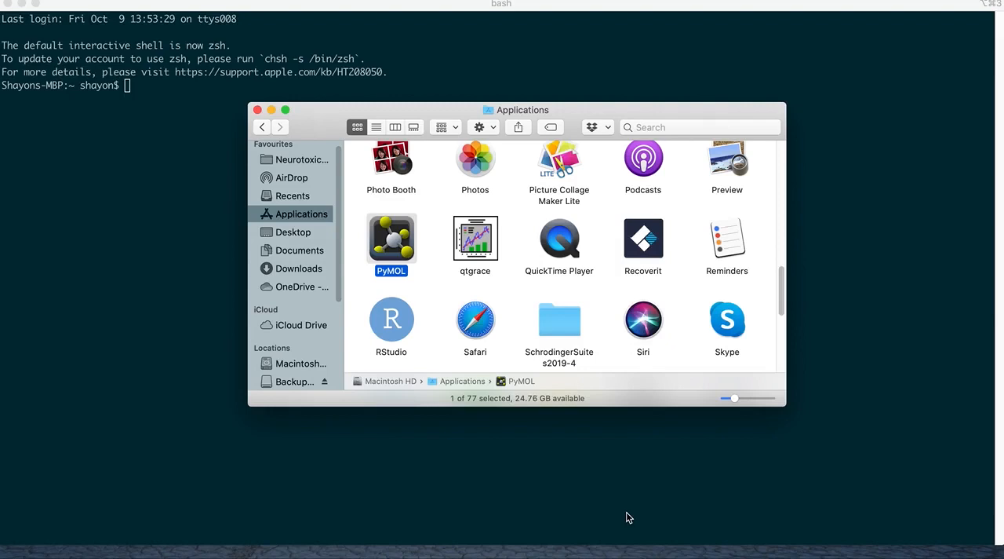
mouse_move(537, 467)
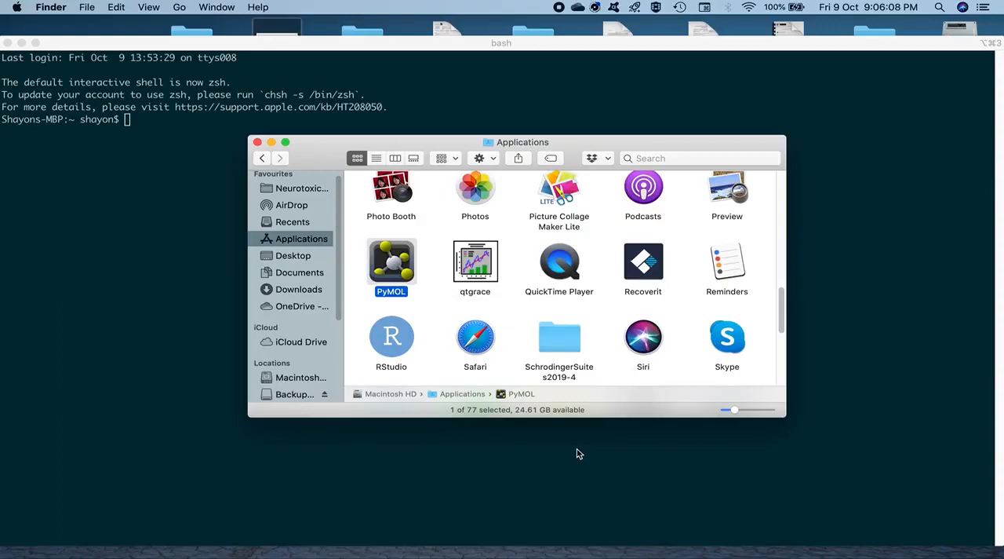
mouse_move(436, 338)
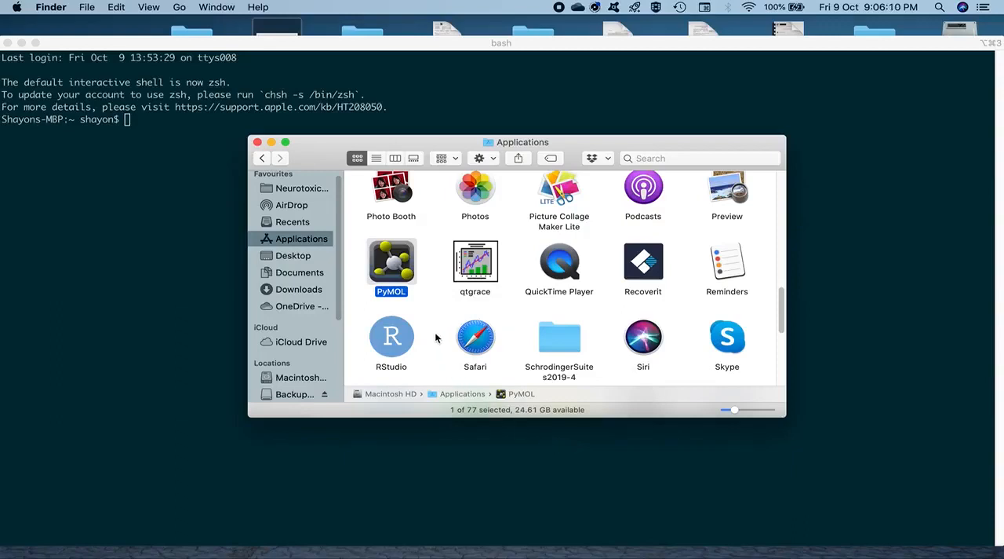
mouse_move(402, 262)
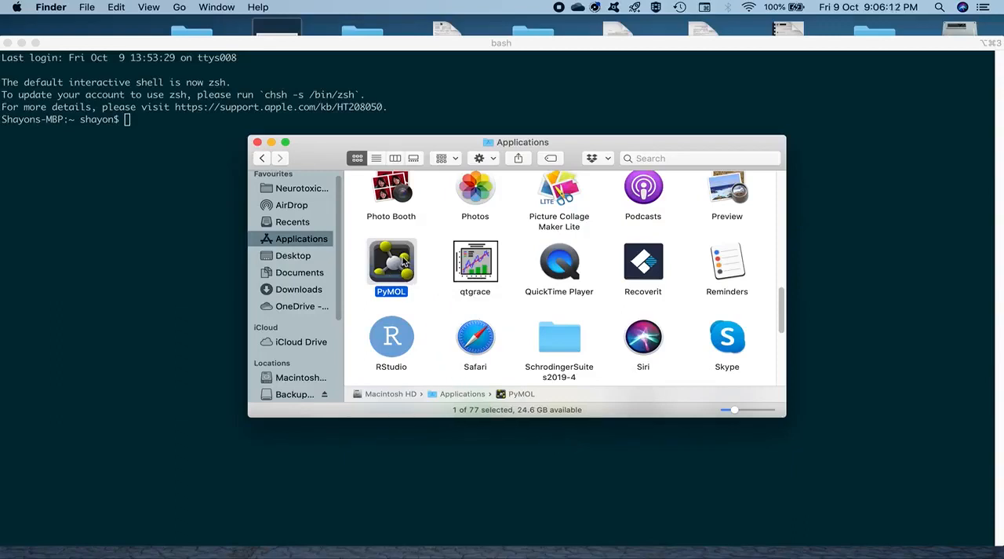
mouse_move(393, 263)
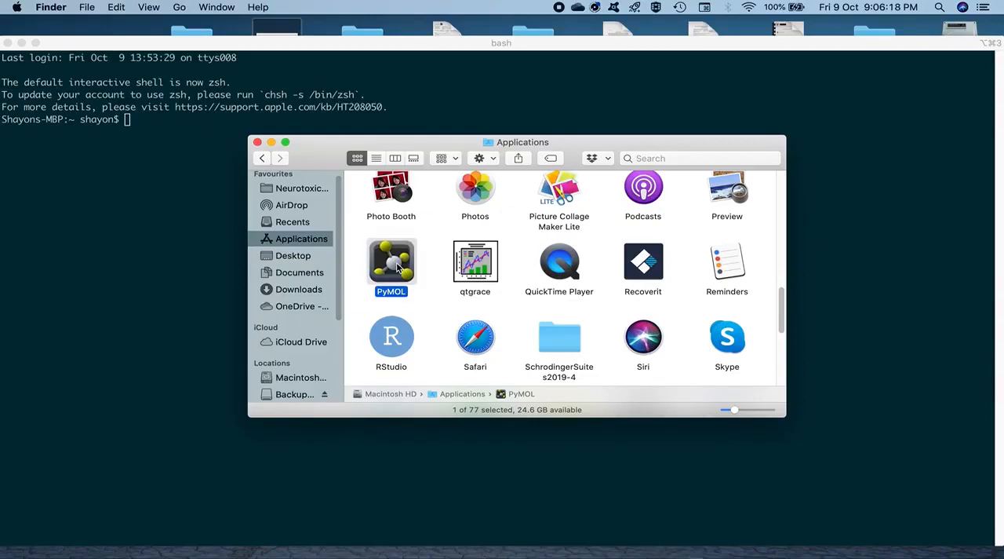
- Launch PyMOL from Applications and skip the license activation prompt
double_click(390, 261)
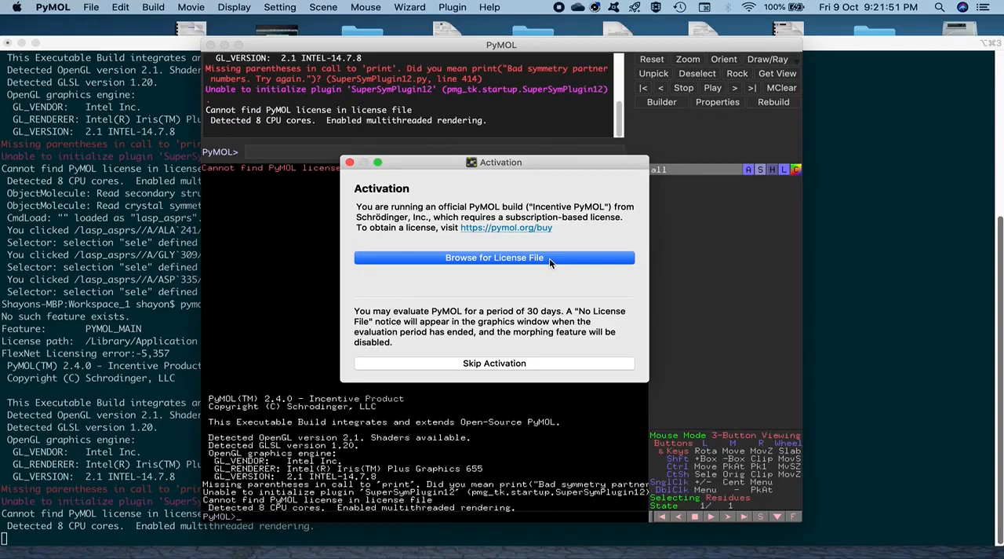
mouse_move(535, 323)
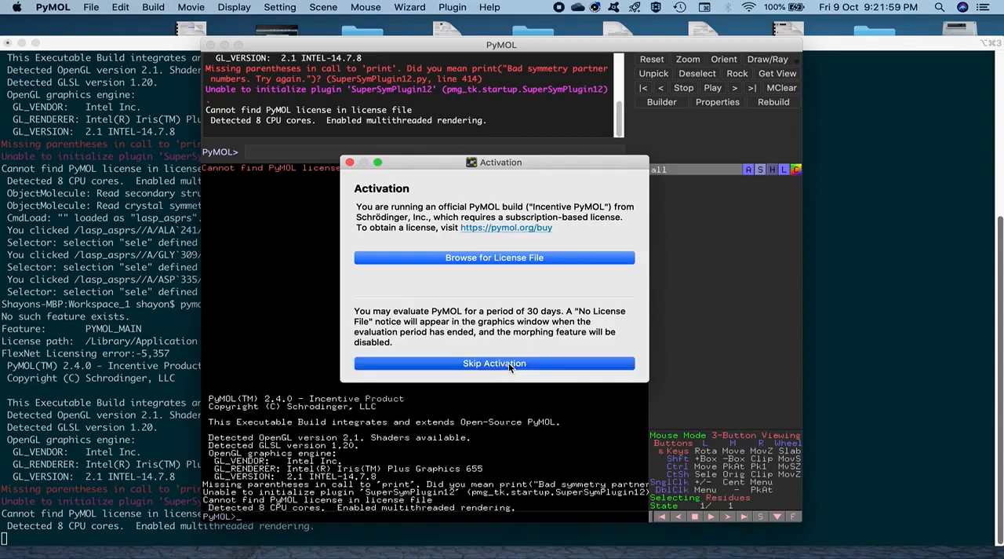
click(494, 363)
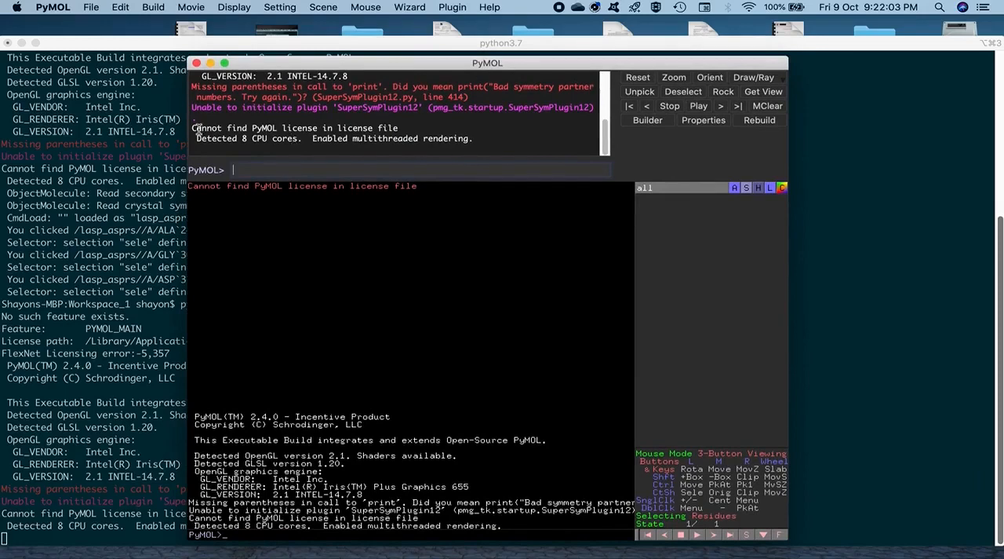
- Load lasp_asprs.pdb from the Workspace_1 folder via File > Open
click(91, 7)
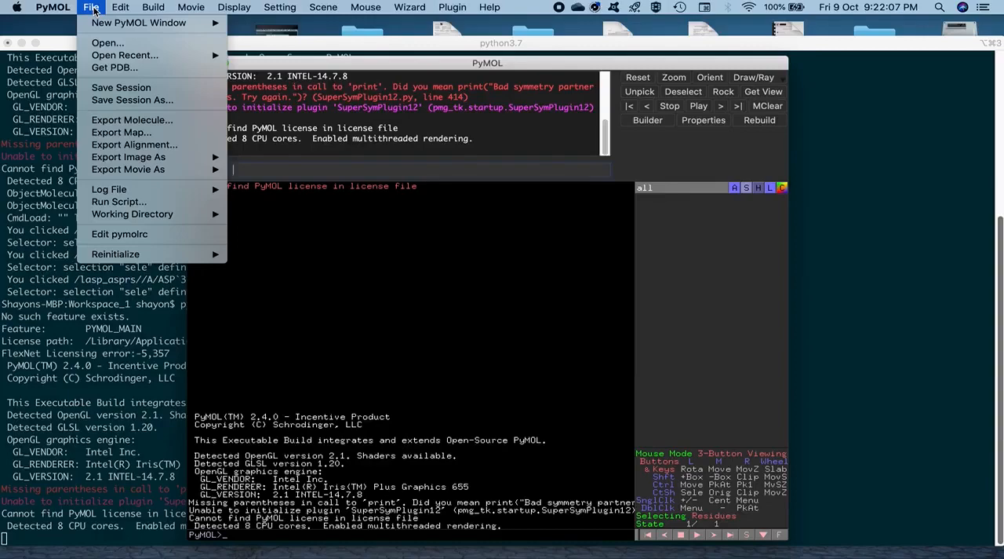
mouse_move(121, 87)
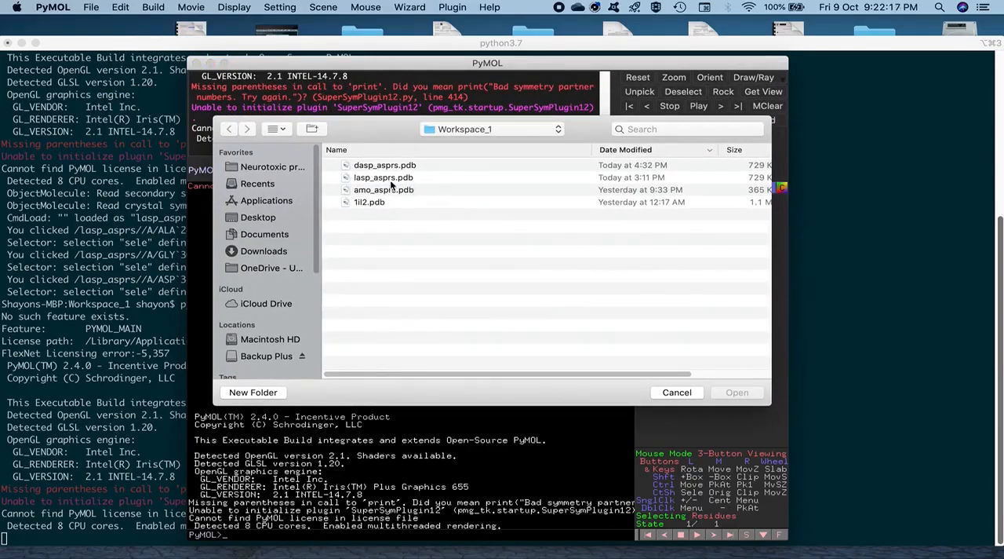
click(383, 176)
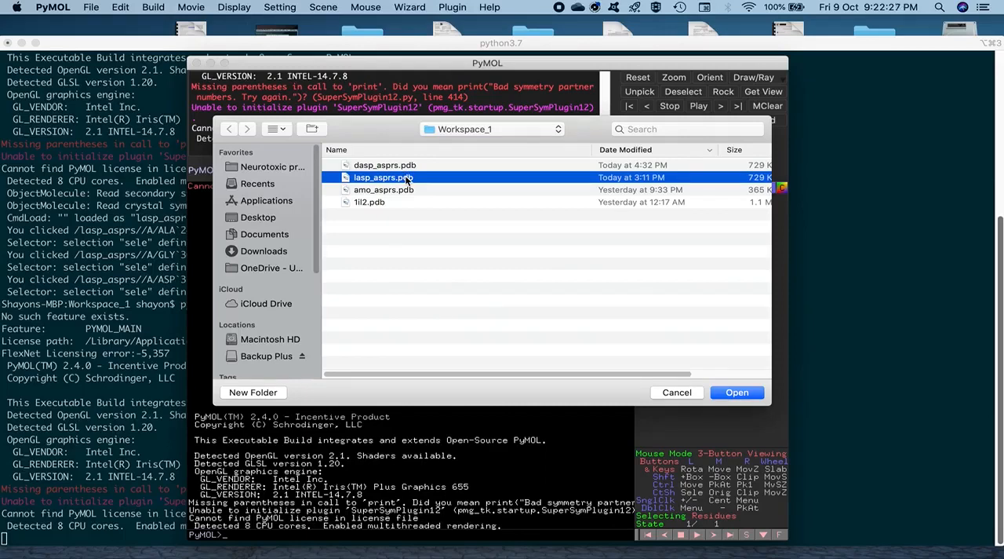
click(737, 391)
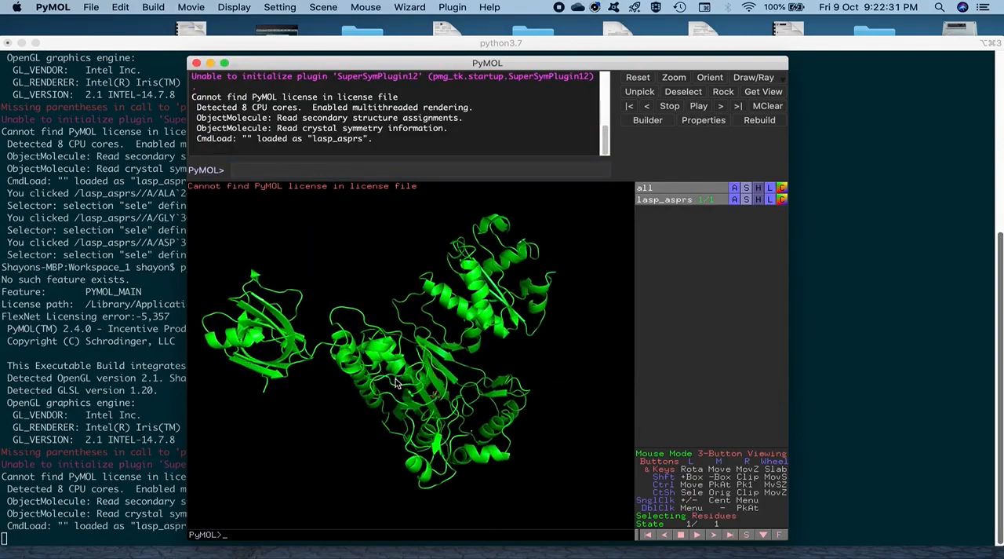
- Rotate the green lasp_asprs cartoon in the enlarged viewer to inspect it
drag(393, 377, 487, 408)
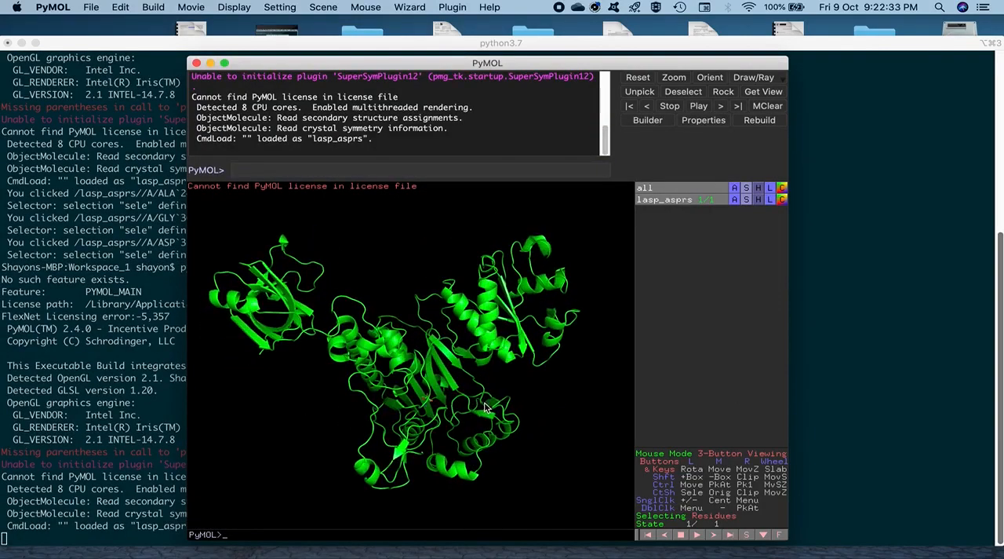
drag(486, 408, 361, 385)
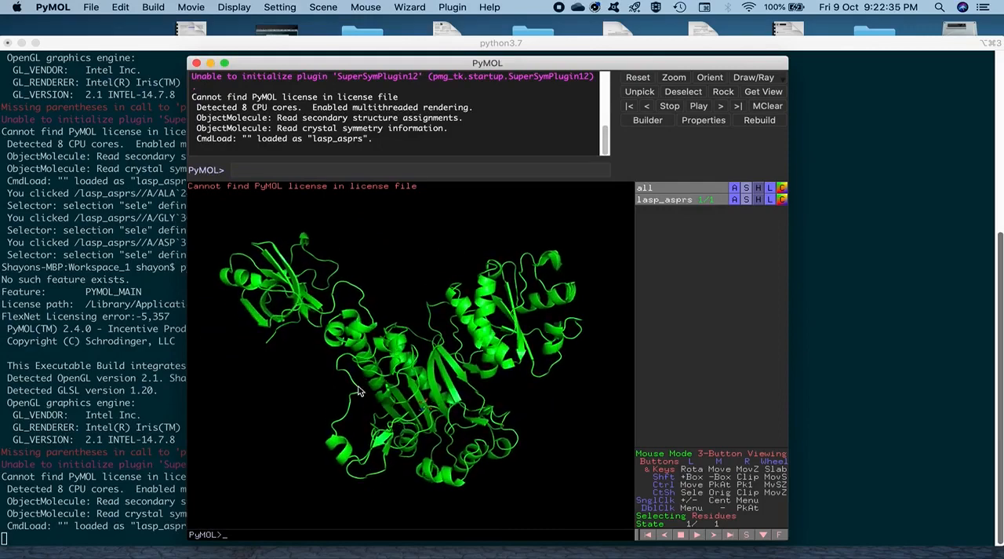
drag(361, 392, 440, 408)
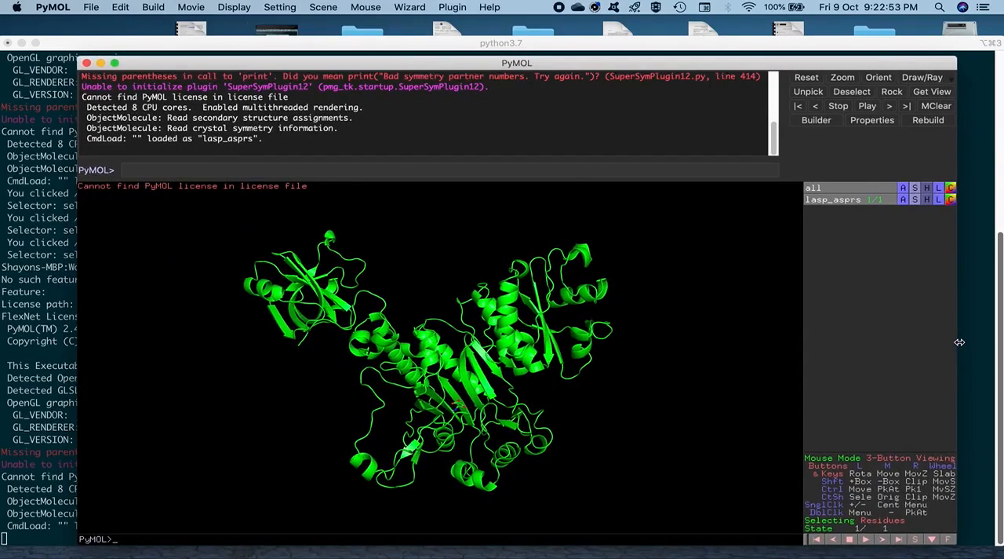
drag(432, 353, 557, 420)
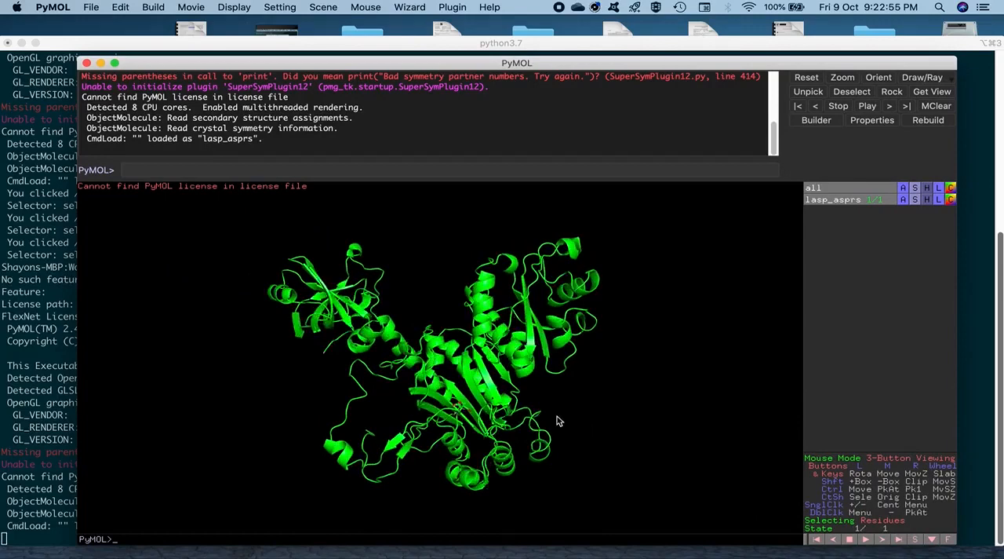
drag(561, 421, 583, 431)
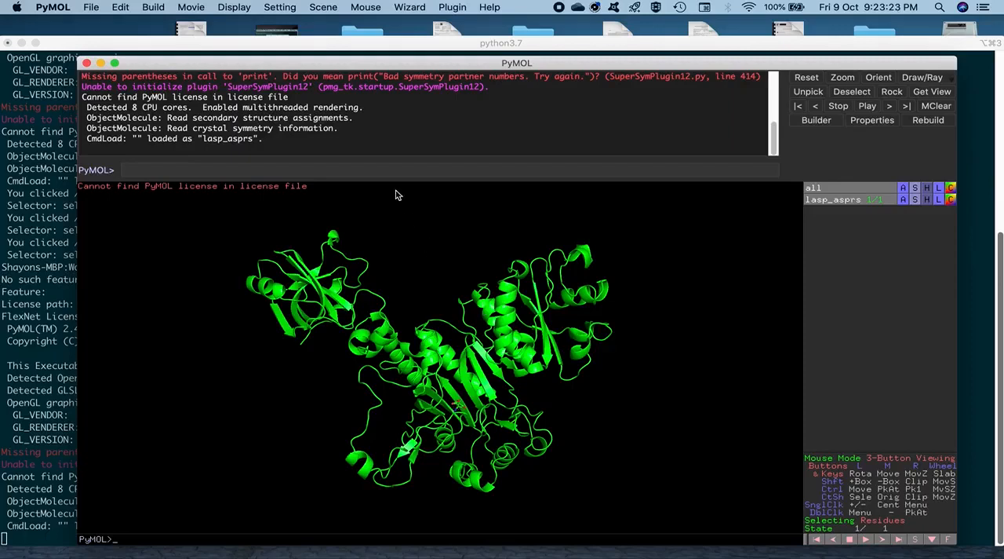
mouse_move(348, 154)
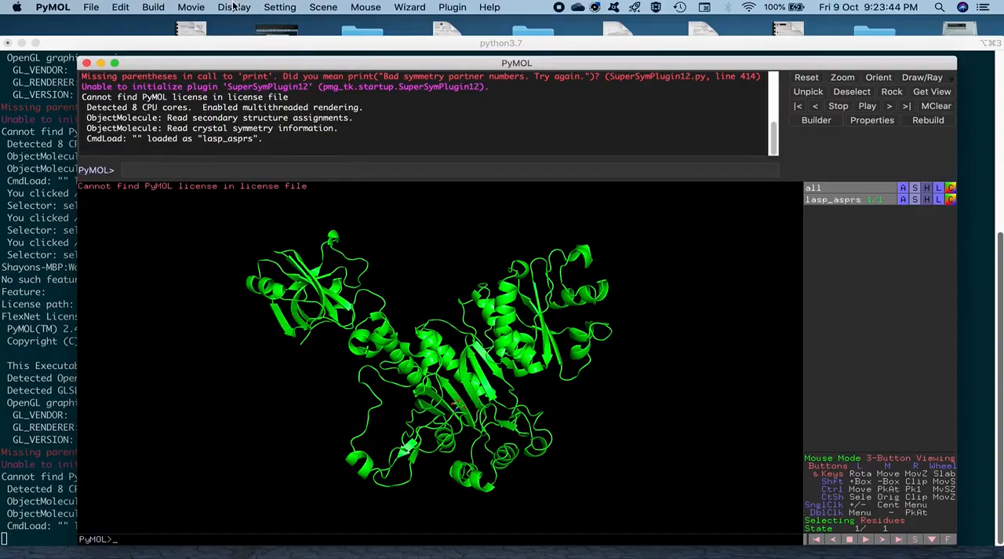
- Switch on Display > Sequence to show the lasp_asprs residues above the structure
click(234, 7)
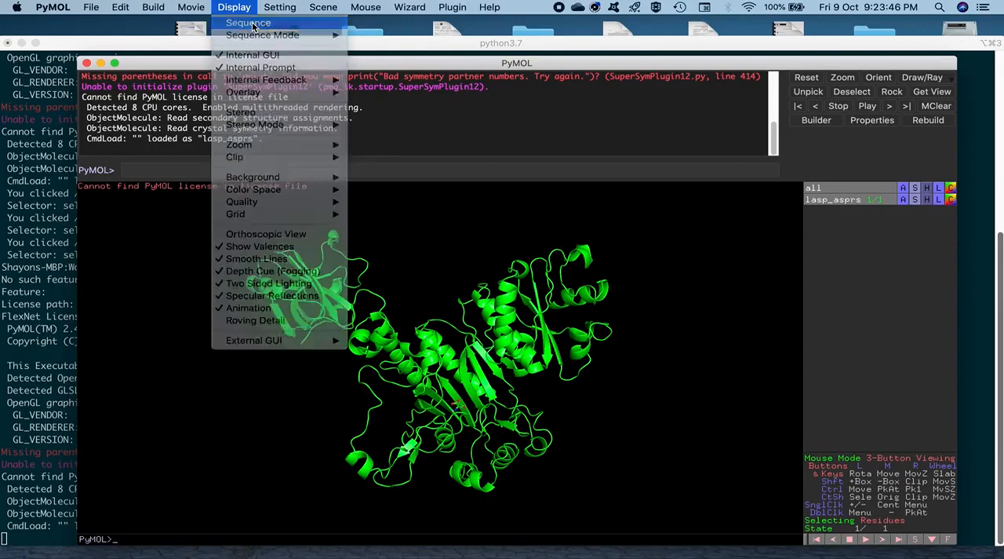
click(248, 22)
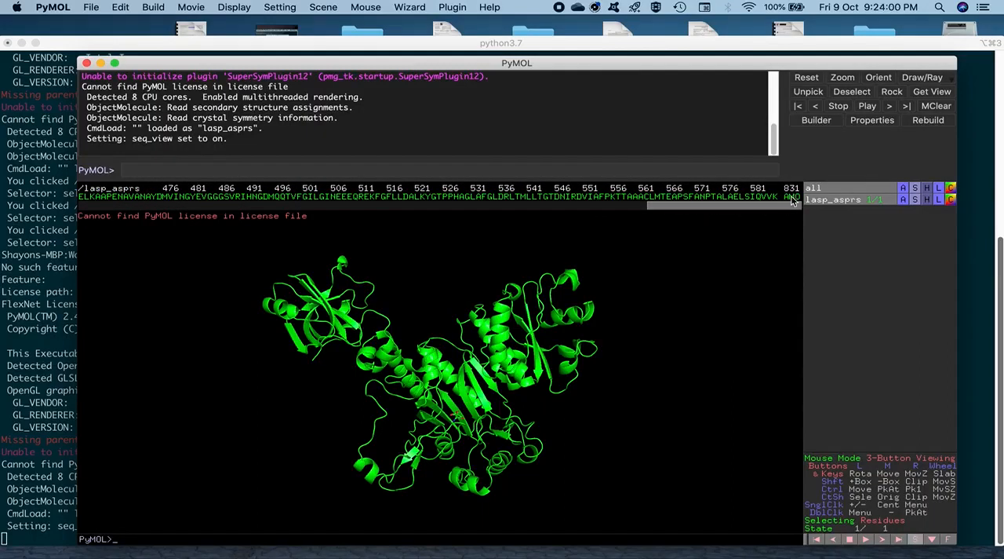
mouse_move(781, 210)
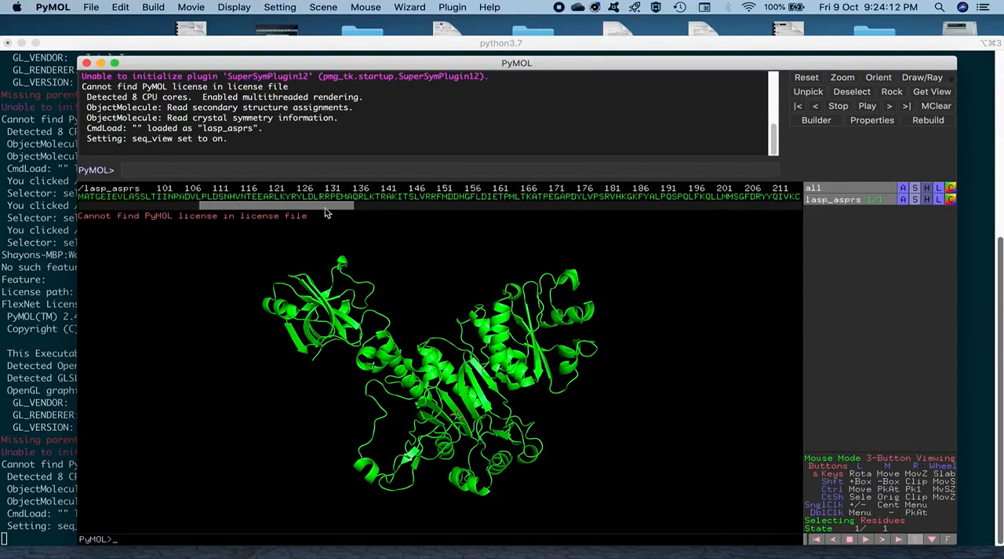
- Try residue-name and atom-name sequence formats, then scroll toward the chain's end
click(234, 7)
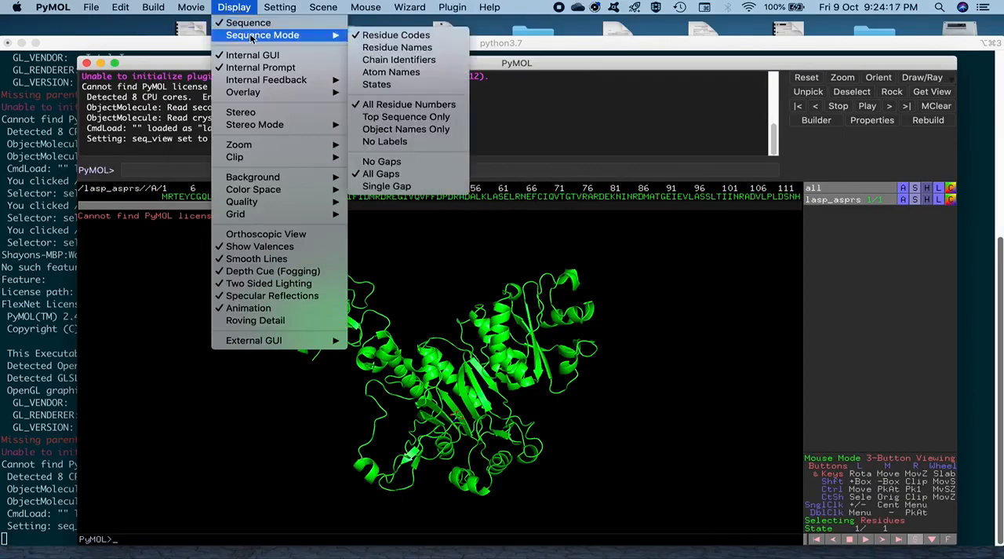
click(396, 47)
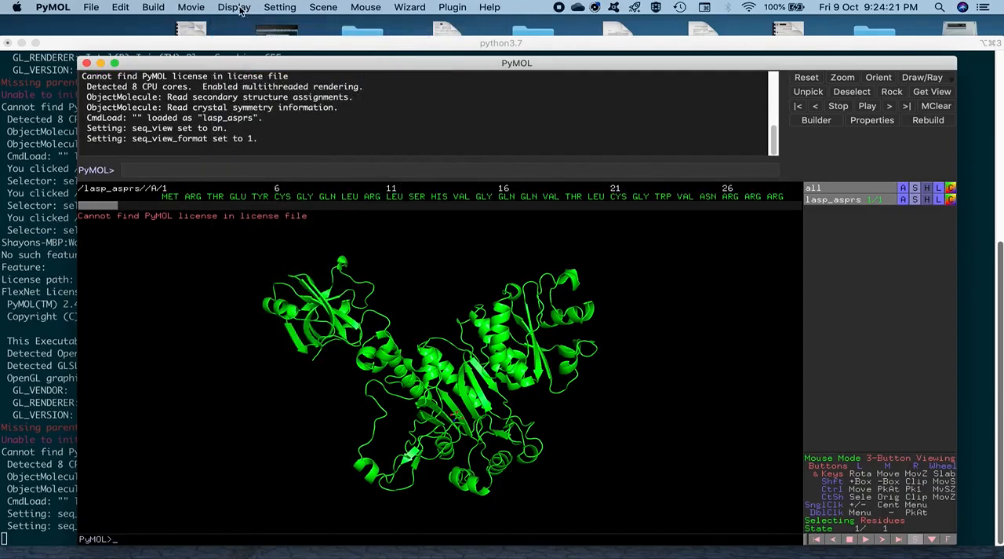
click(234, 7)
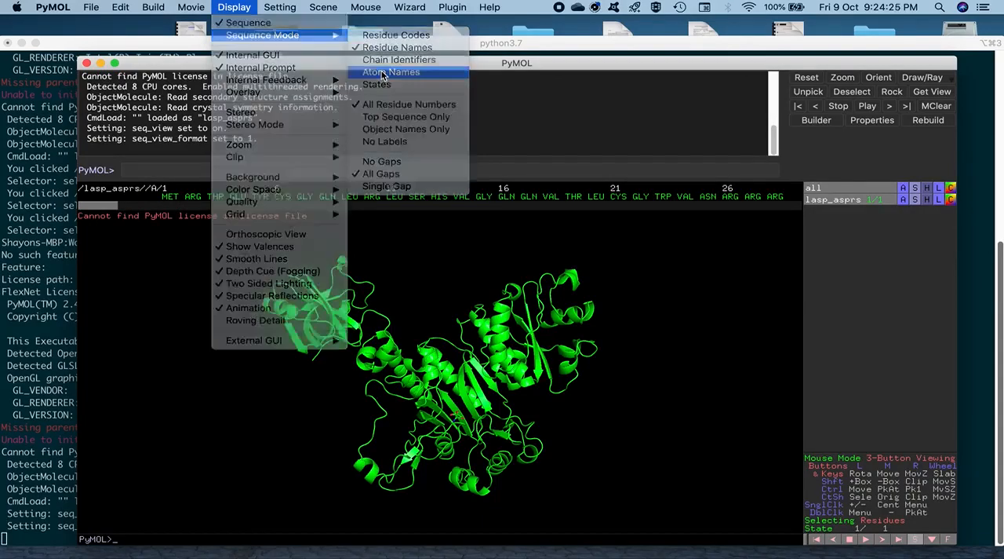
click(390, 72)
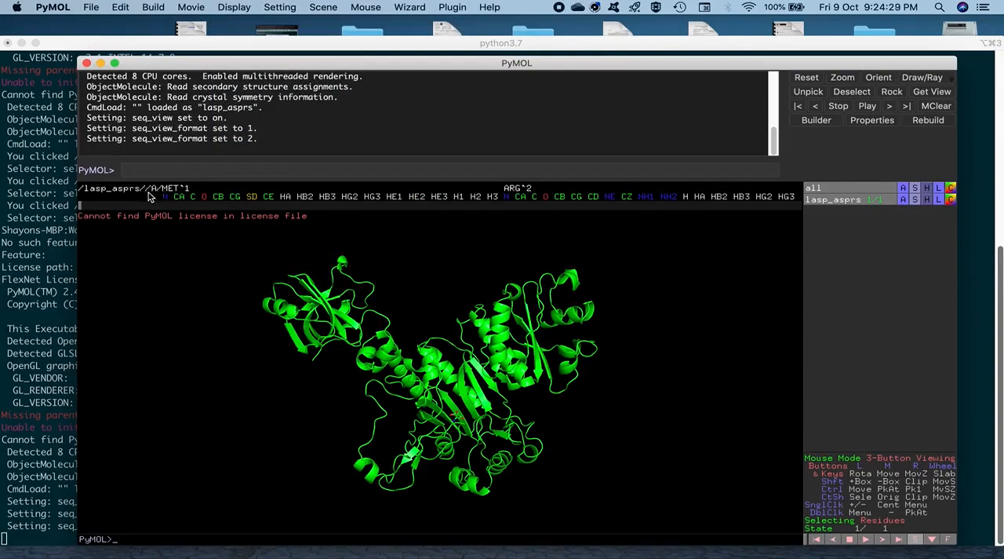
mouse_move(620, 217)
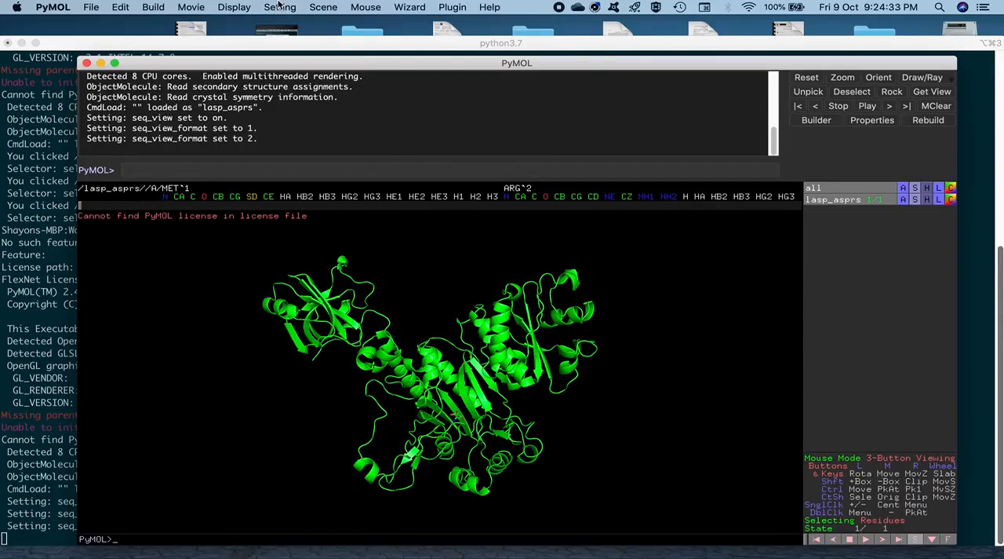
click(234, 7)
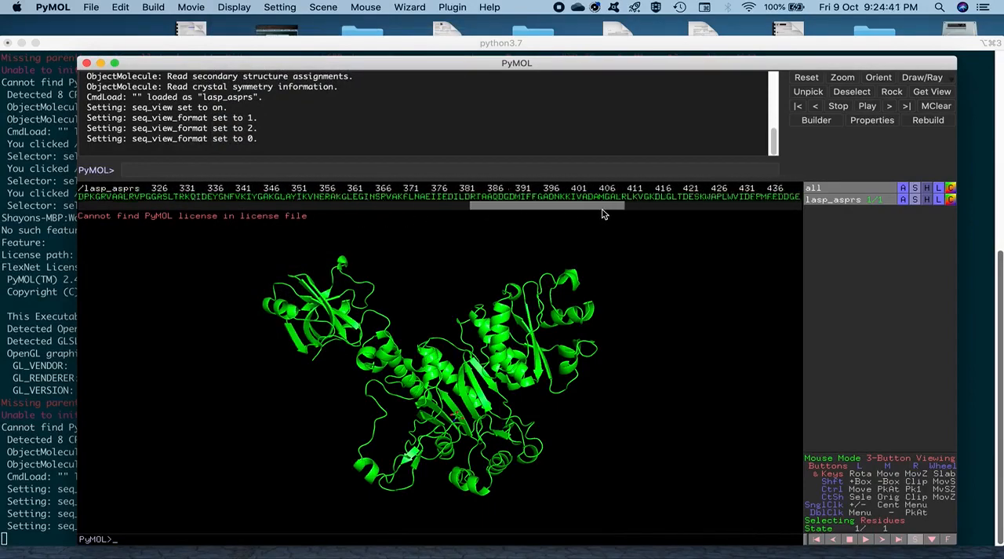
scroll(right, 3)
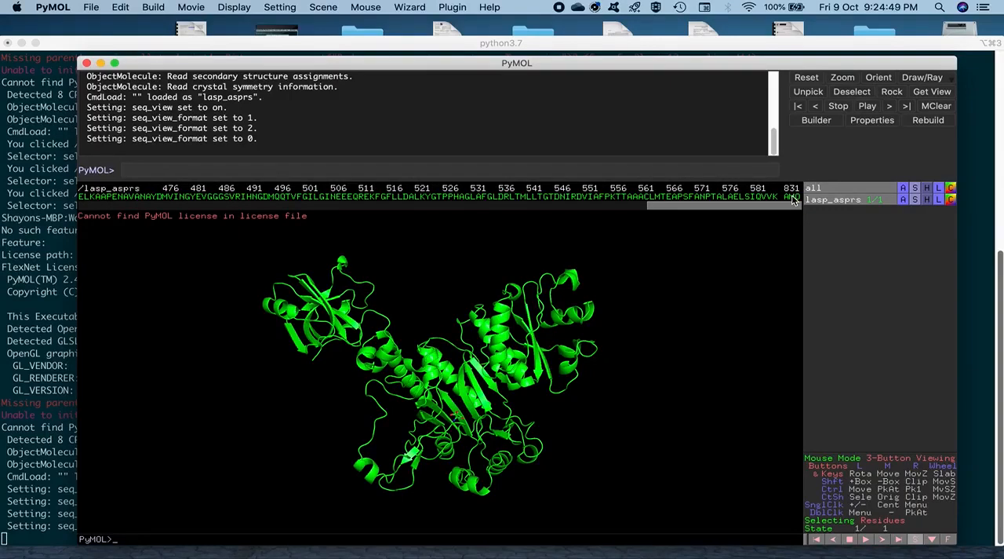
- Select the ligand residue at the sequence end as (sele) and reposition the window
click(458, 416)
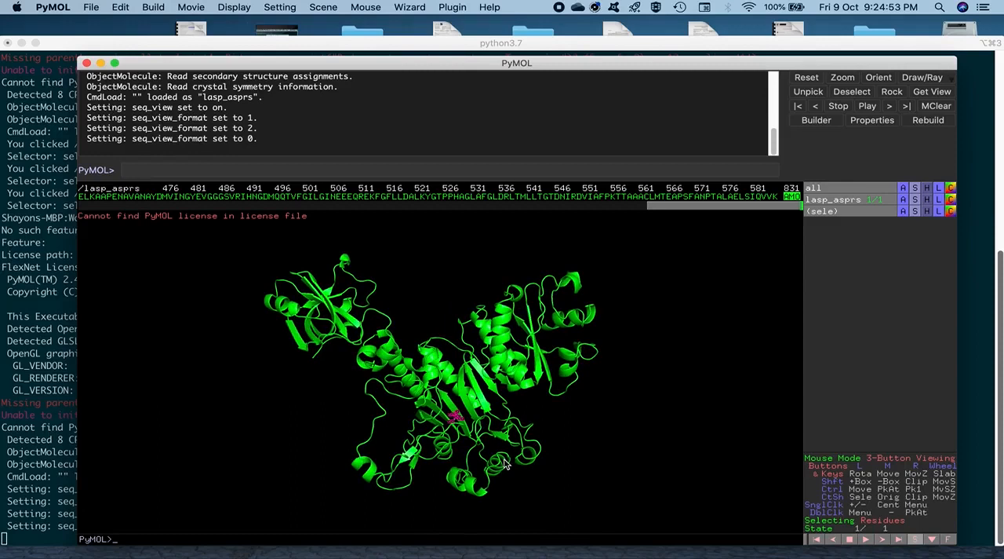
mouse_move(551, 424)
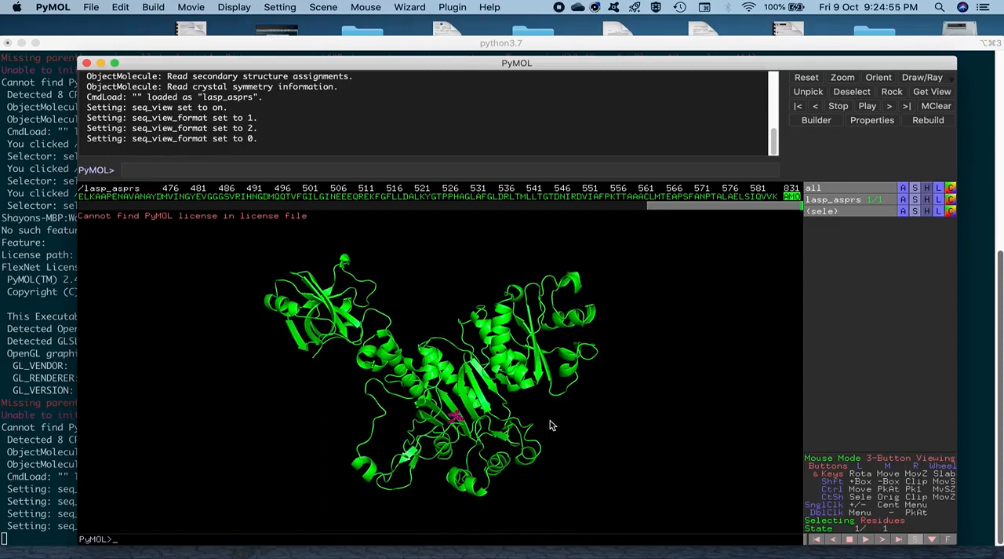
mouse_move(589, 429)
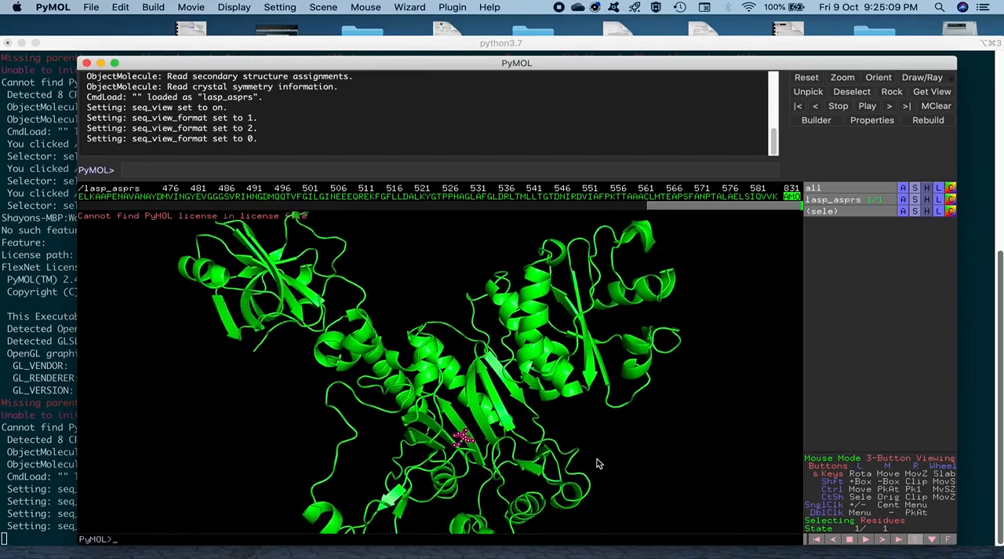
drag(599, 463, 592, 437)
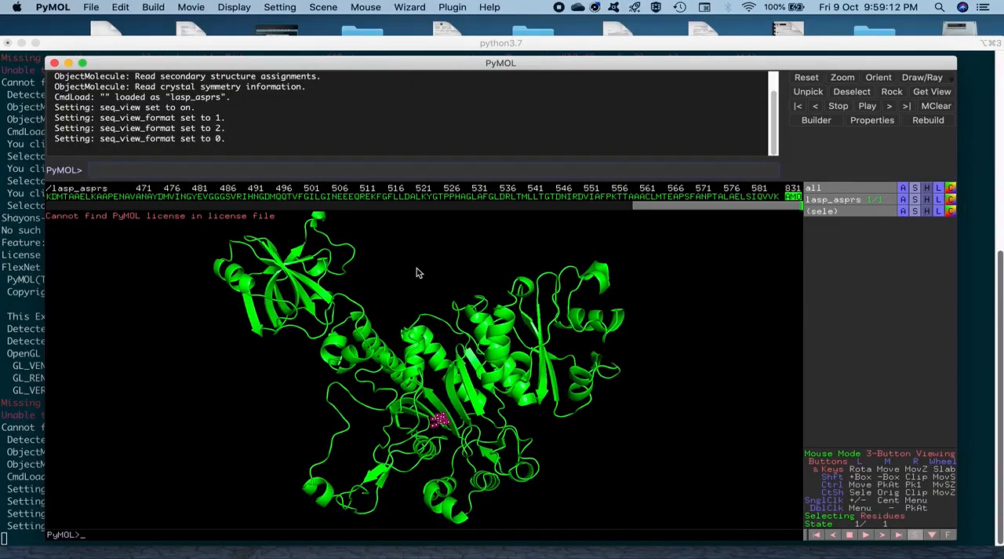
mouse_move(283, 212)
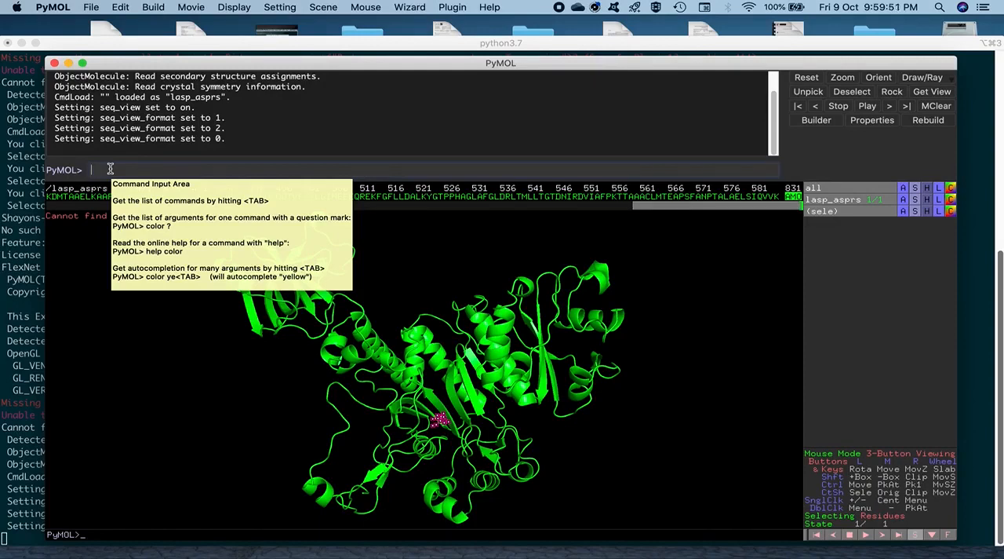
- Run alter (sele), resn="ASP" to rename the 13 ligand atoms
text(alter)
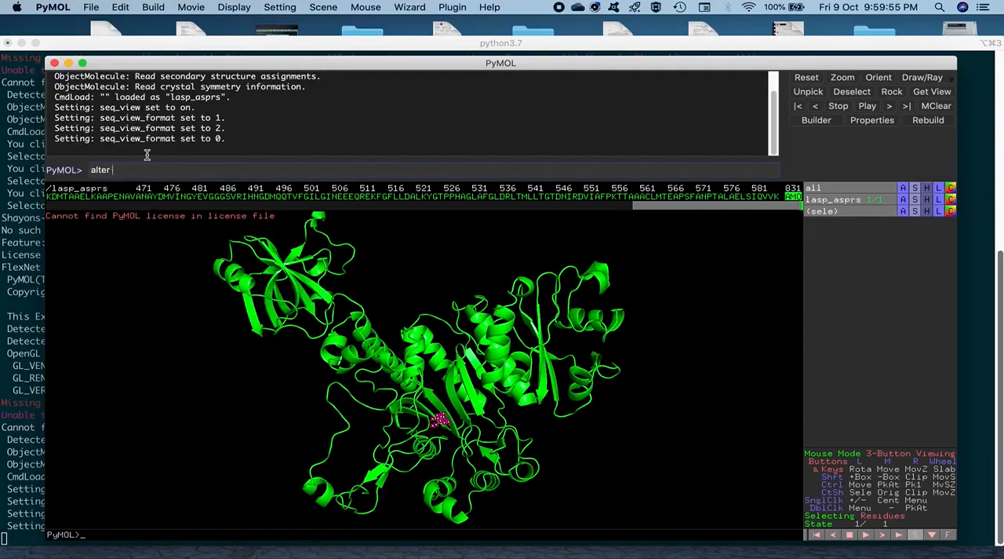
text(()
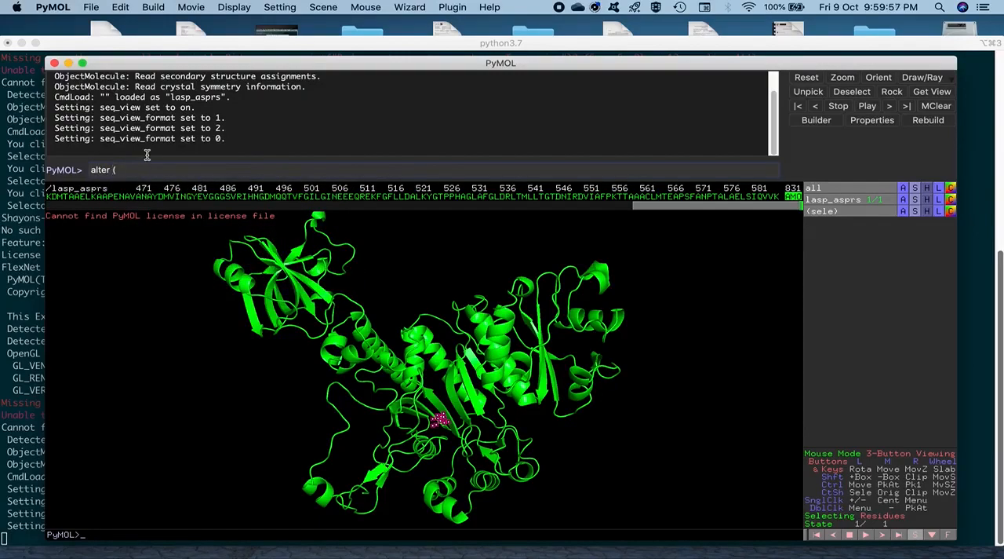
text(se)
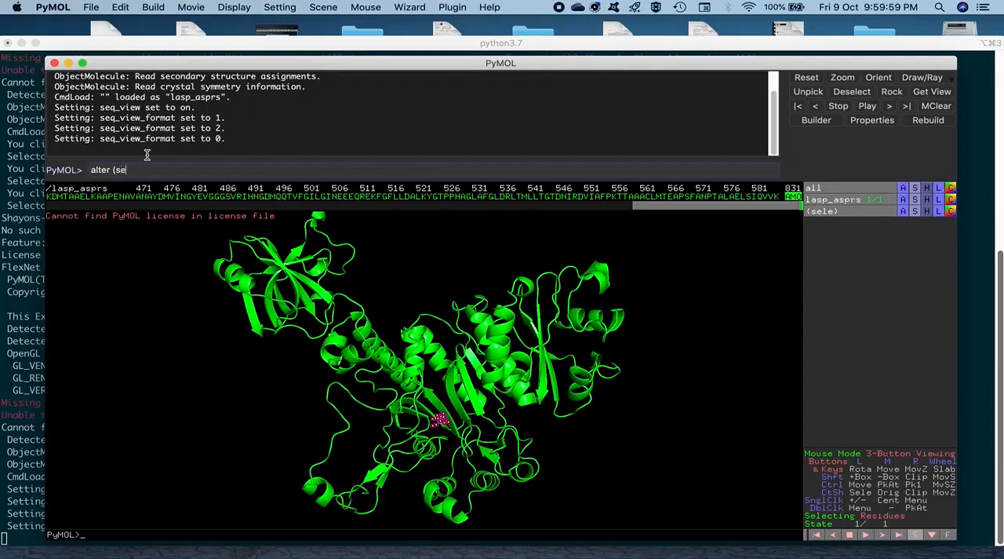
text(le))
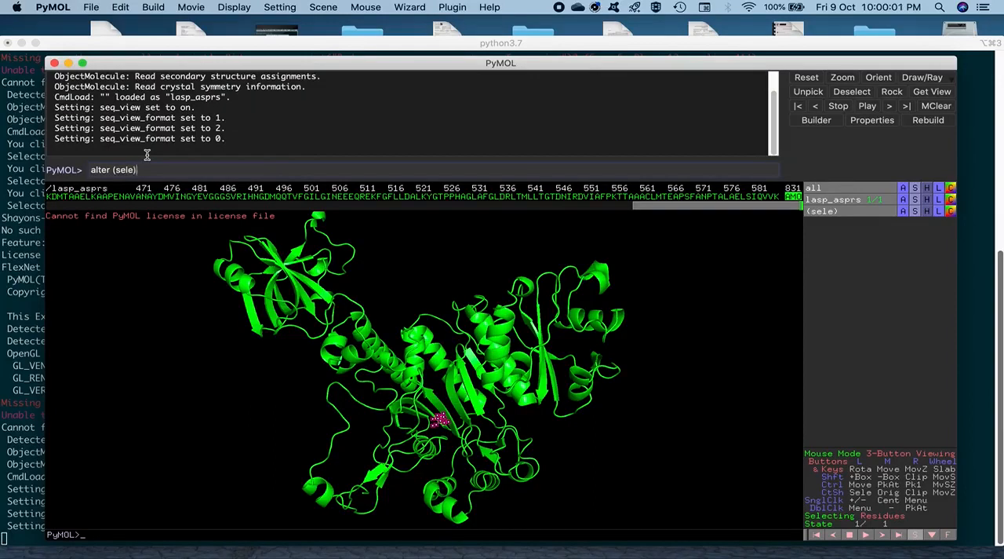
text(,)
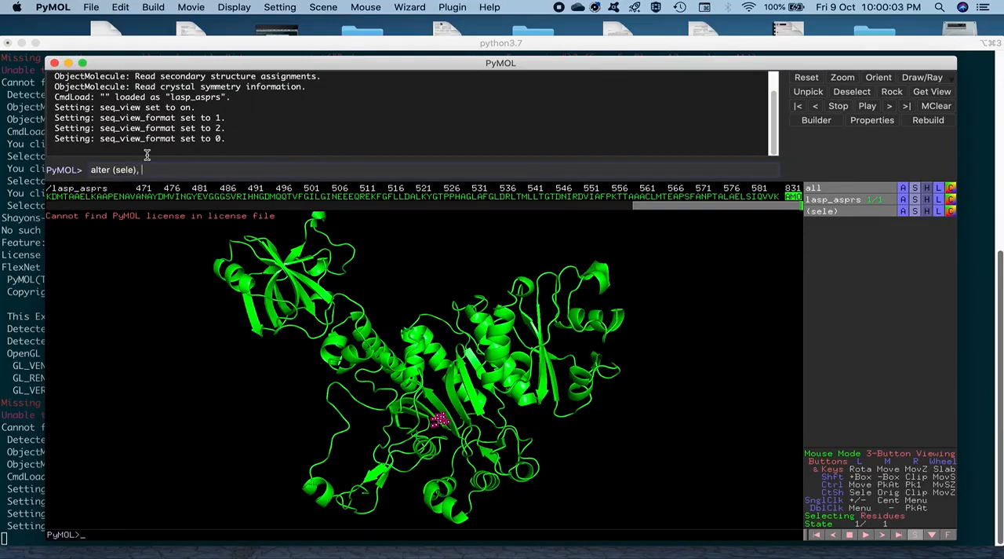
text(resn)
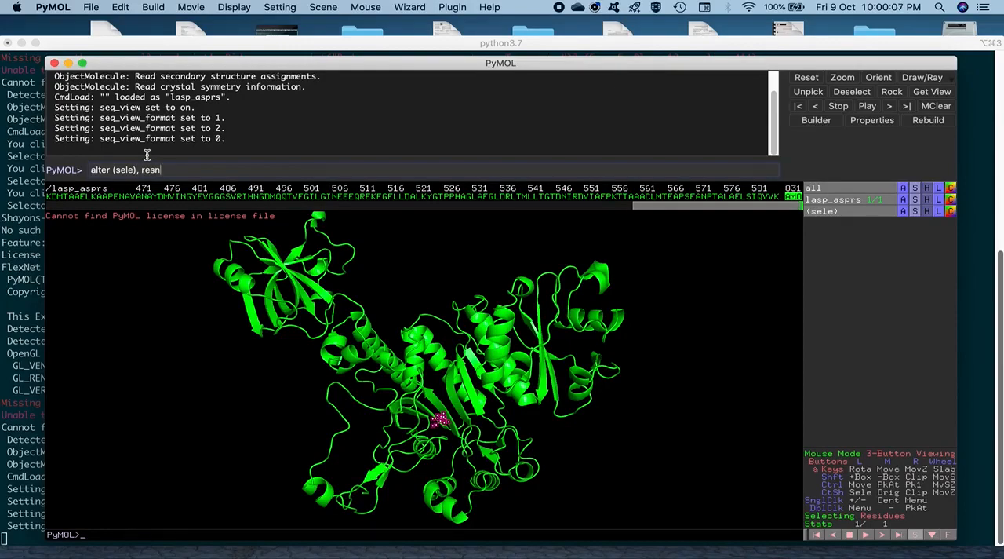
text(=)
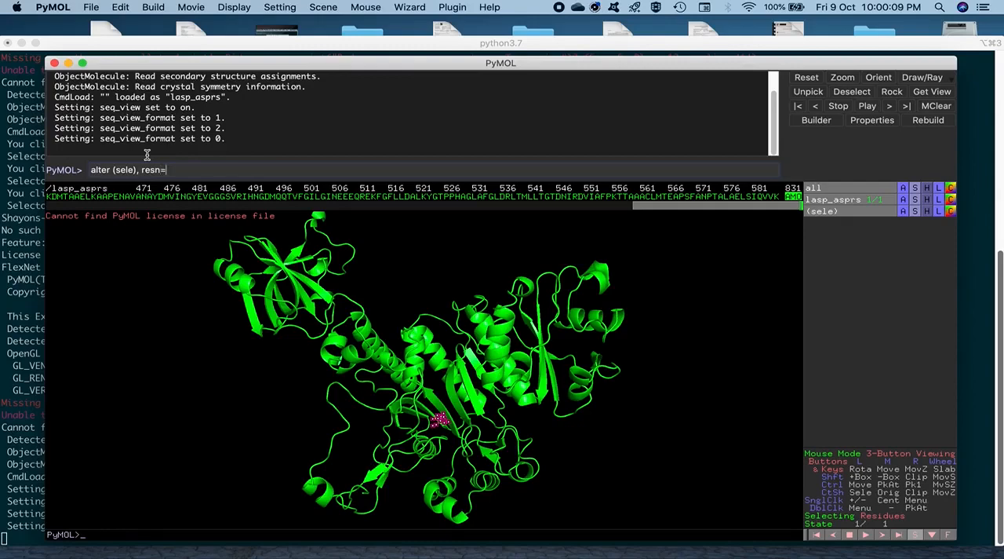
text(")
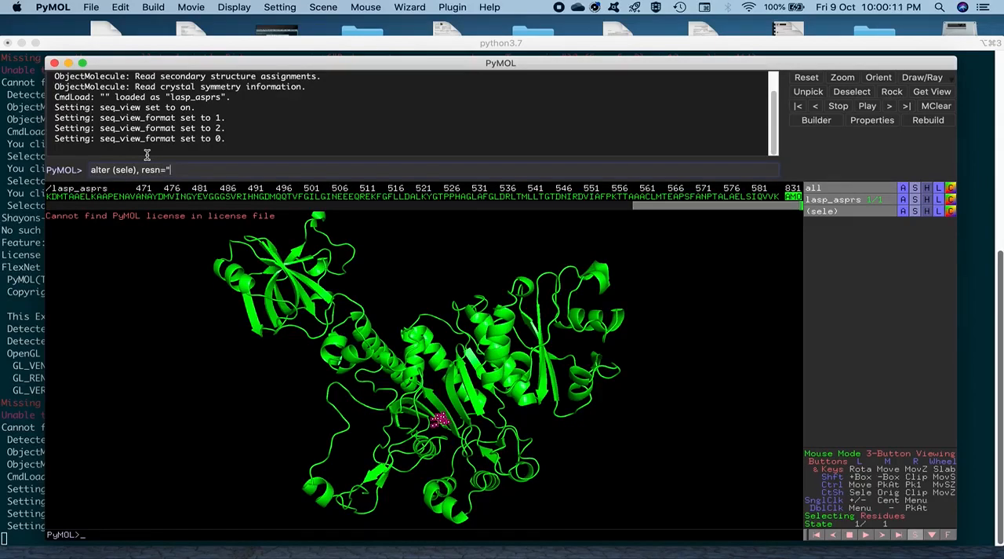
text(ASP)
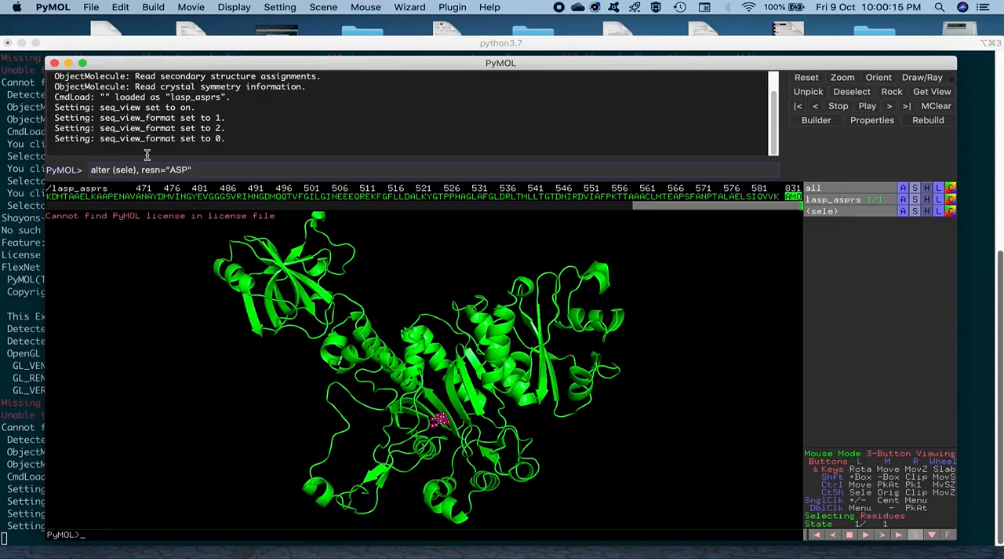
key(Return)
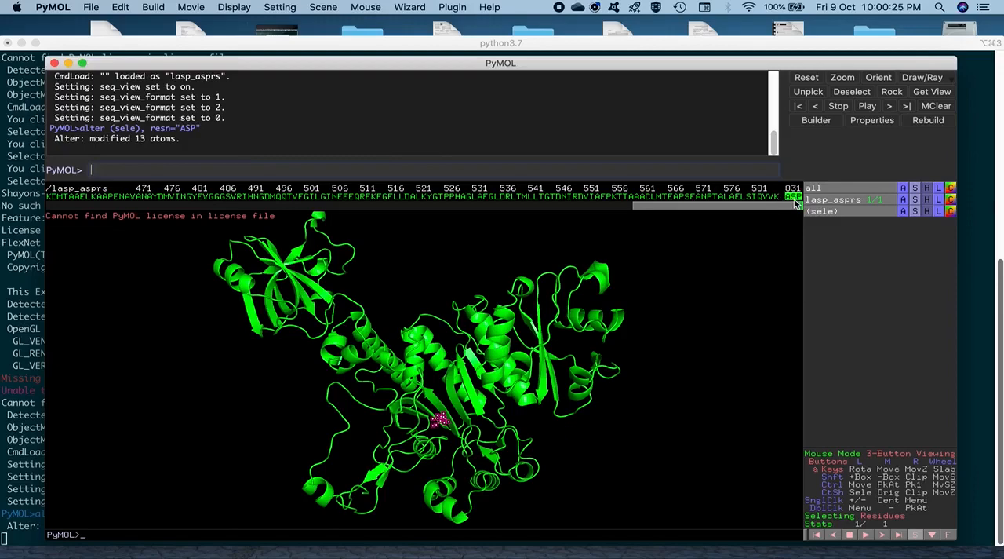
mouse_move(294, 180)
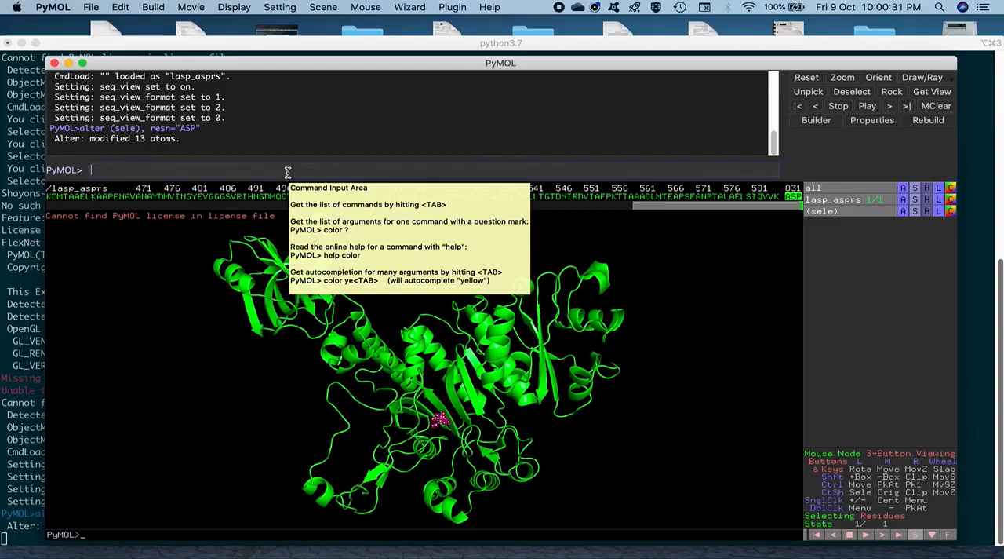
- Enter alter (sele), chain="B" to assign the ligand atoms to chain B
text(alter)
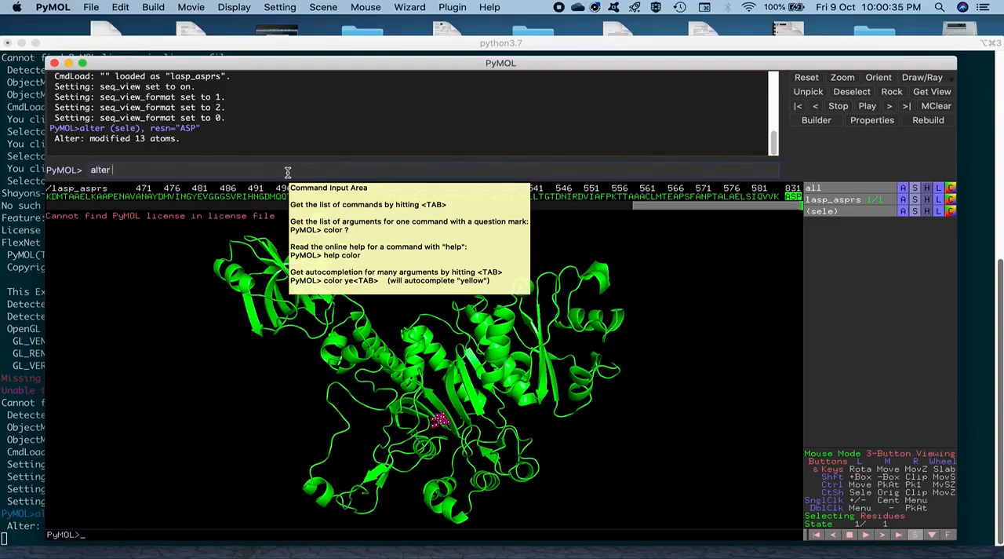
text((sele)
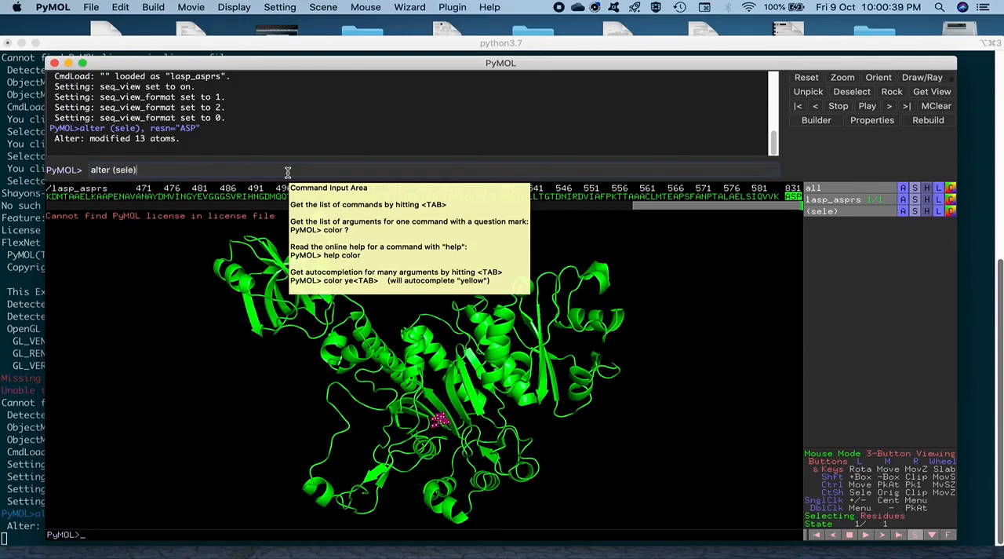
text(, chain)
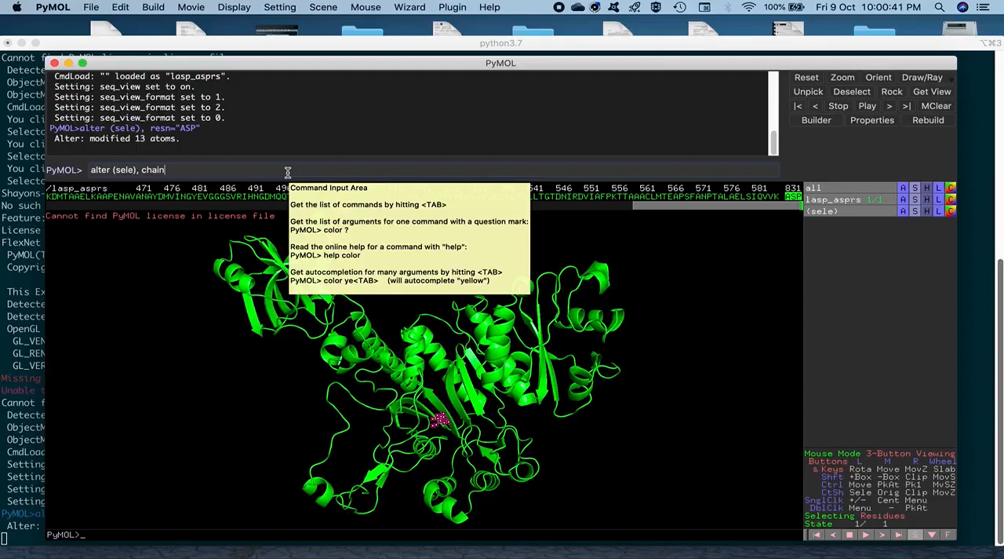
text(=)
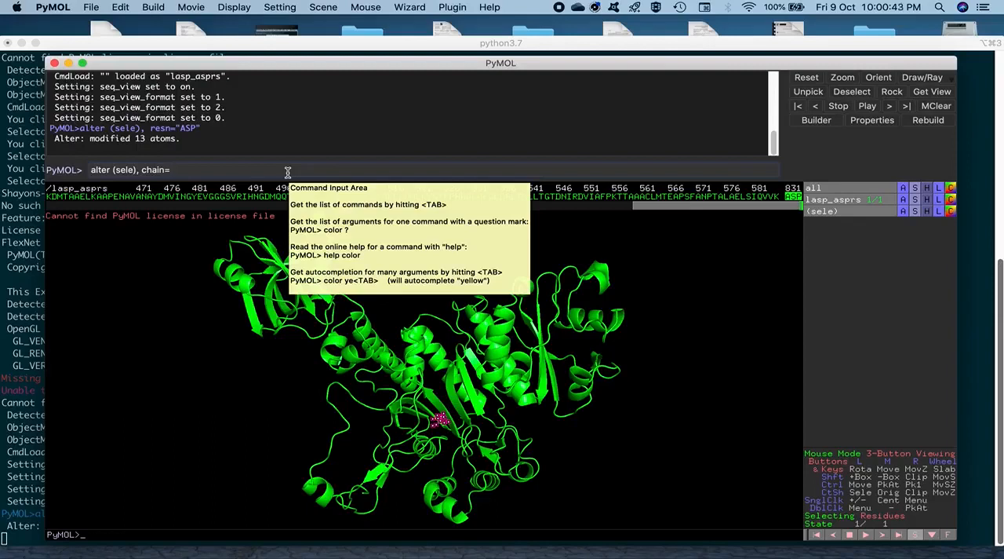
text(")
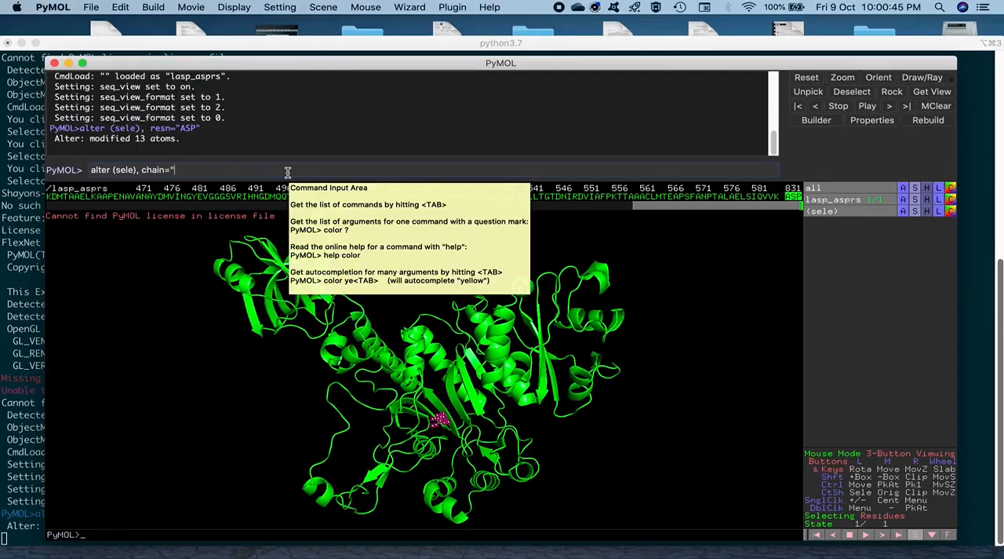
text(B)
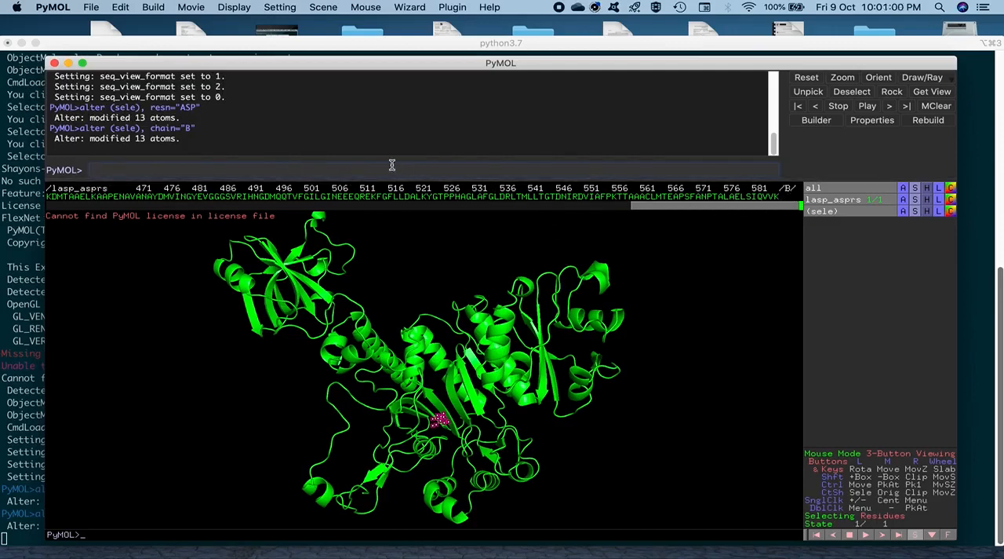
mouse_move(329, 173)
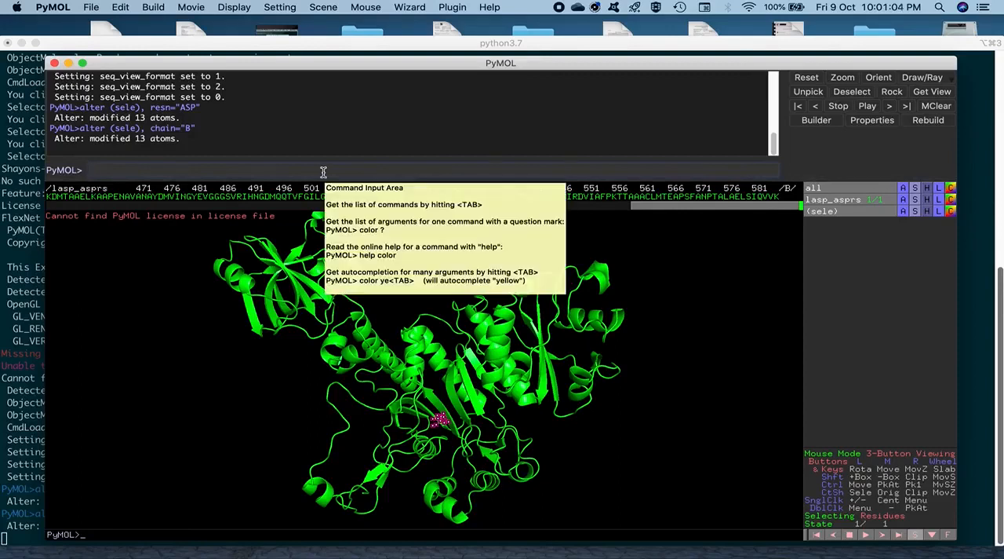
- Run the sort command so the ASP ligand follows the chain B label
text(sort)
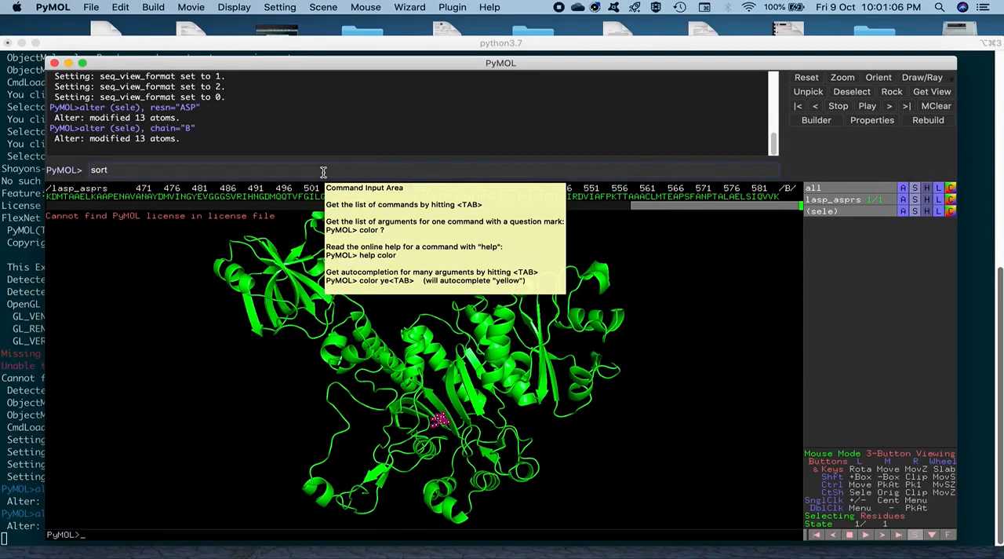
key(Return)
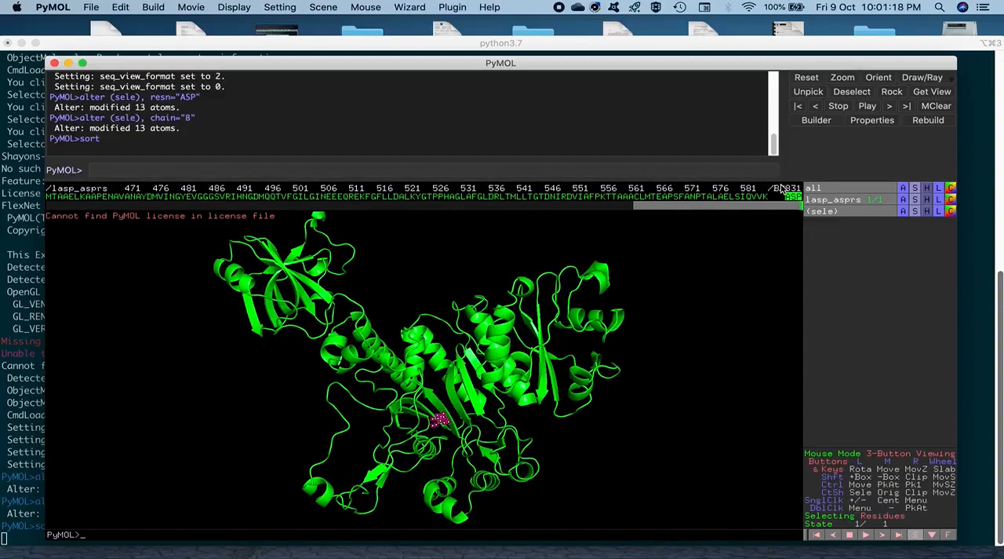
mouse_move(645, 439)
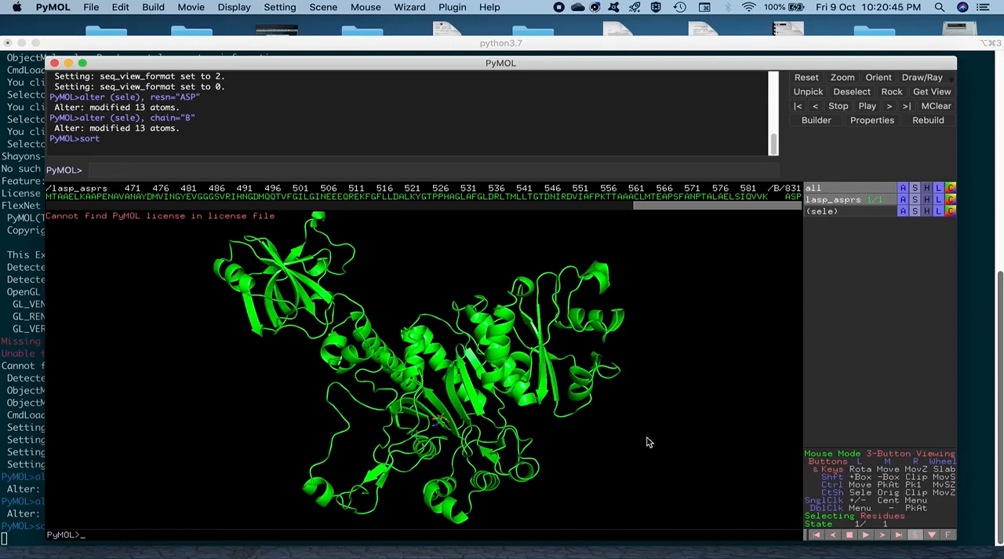
mouse_move(680, 419)
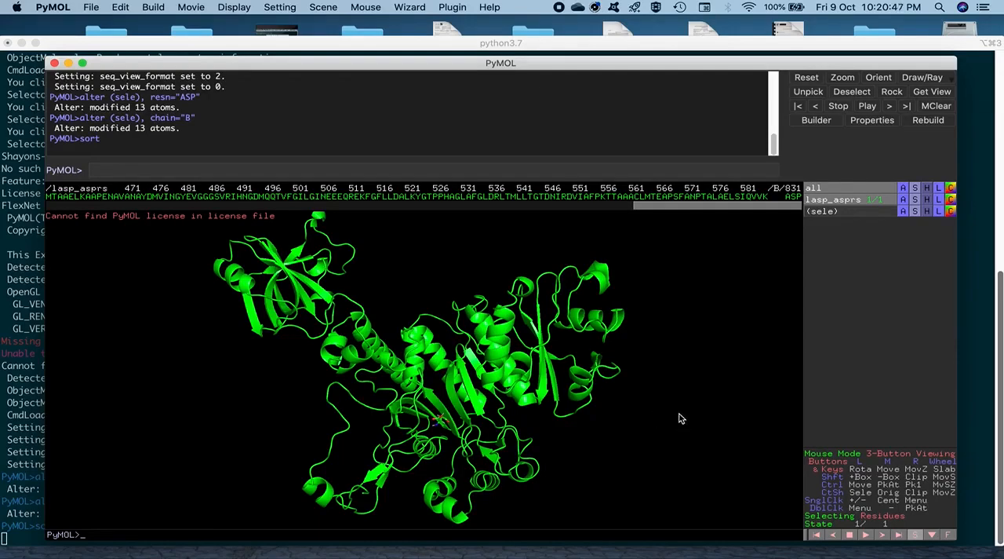
mouse_move(110, 13)
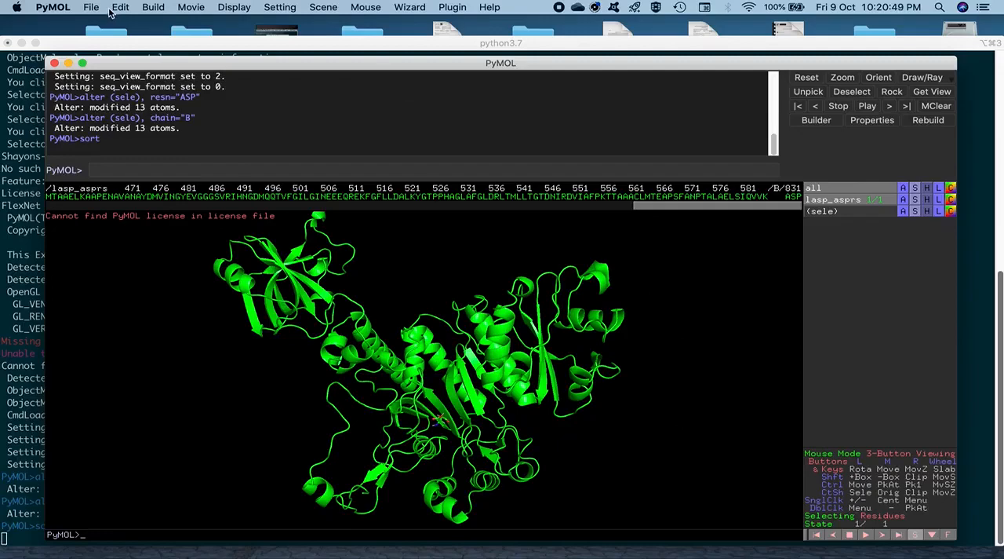
- Choose File > Export Molecule to open the Save Molecule dialog
click(91, 7)
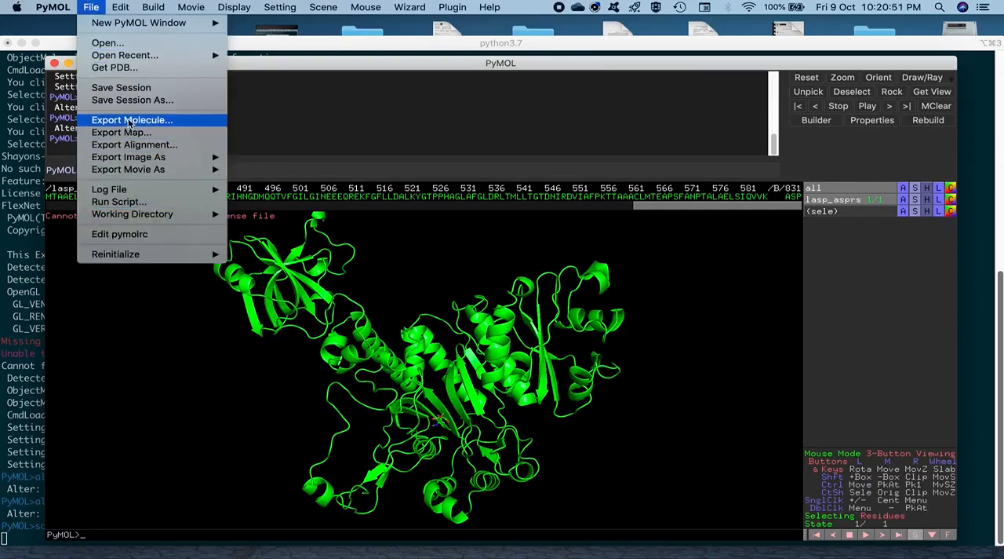
mouse_move(149, 125)
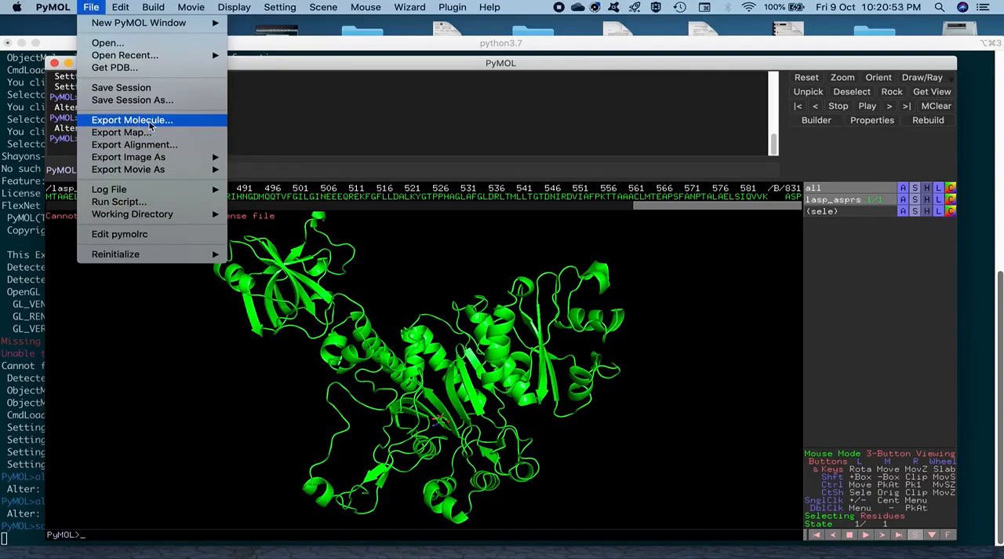
click(131, 120)
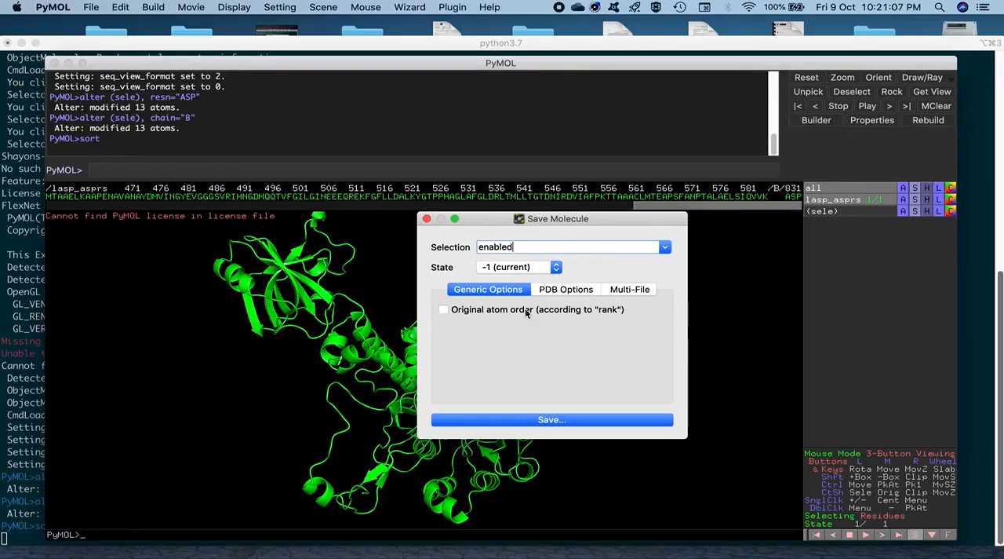
- Show the PDB export options, with segment identifier writing enabled
click(565, 289)
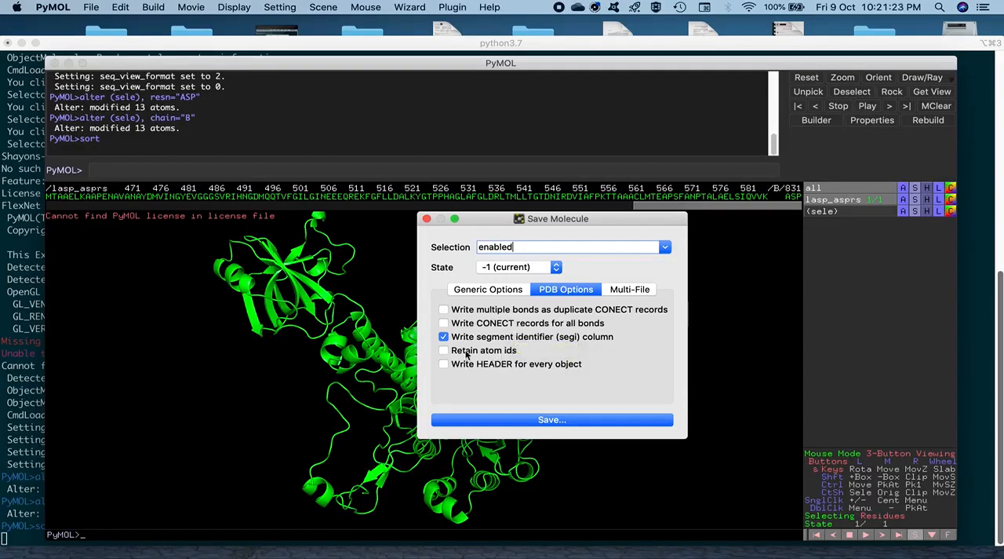
mouse_move(484, 350)
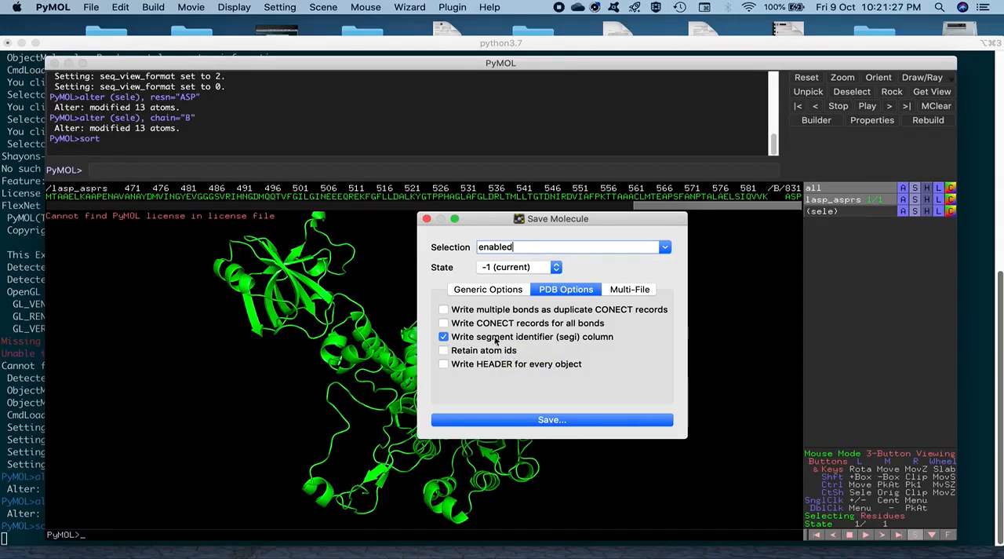
mouse_move(490, 360)
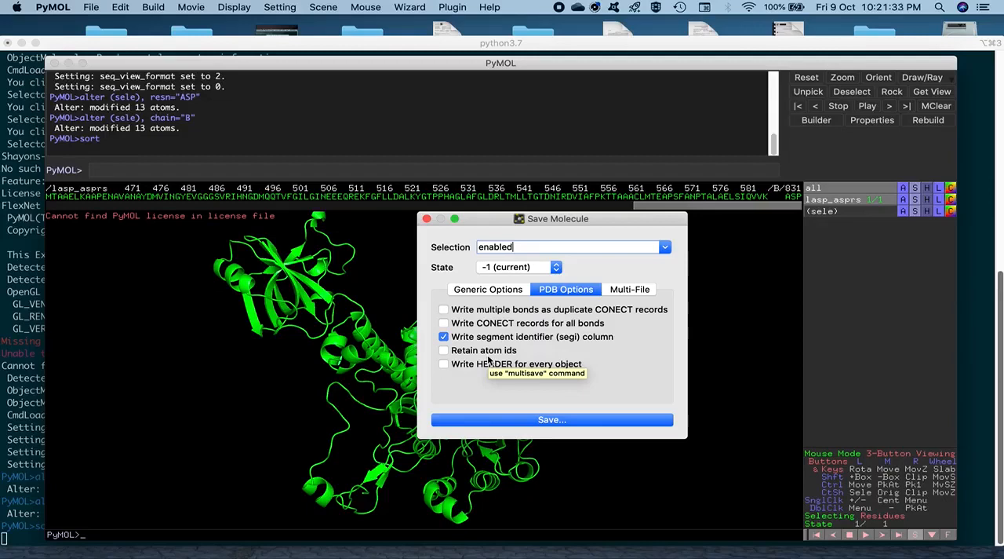
mouse_move(484, 349)
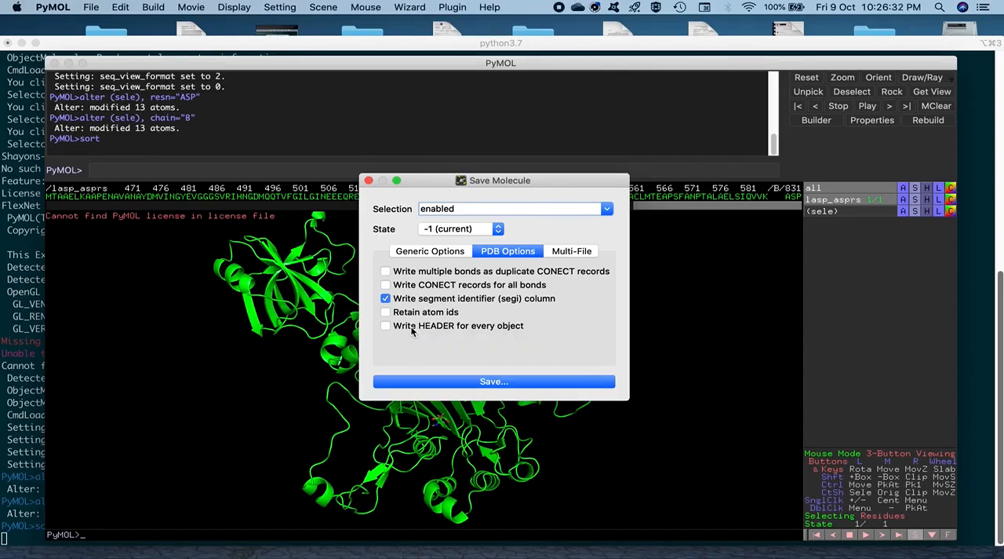
mouse_move(412, 329)
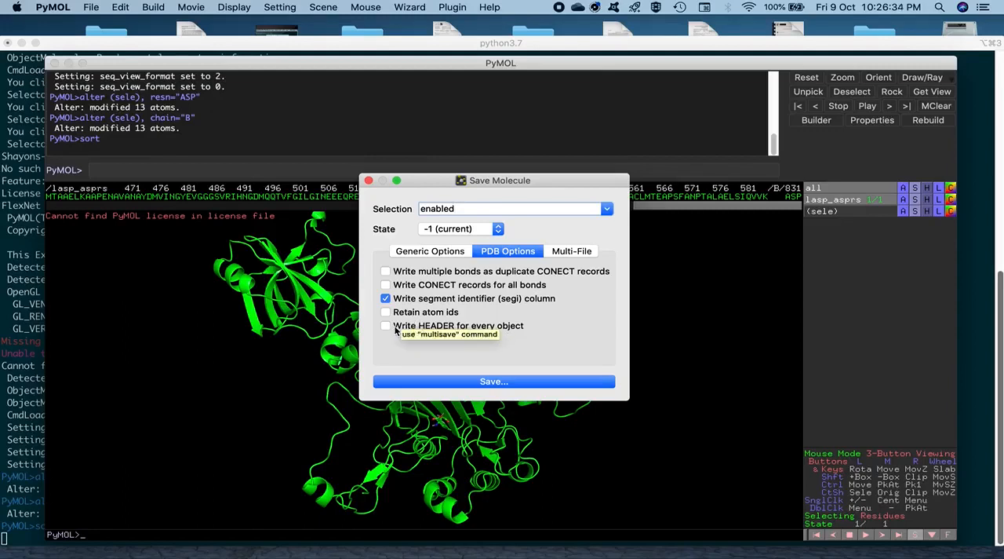
mouse_move(451, 337)
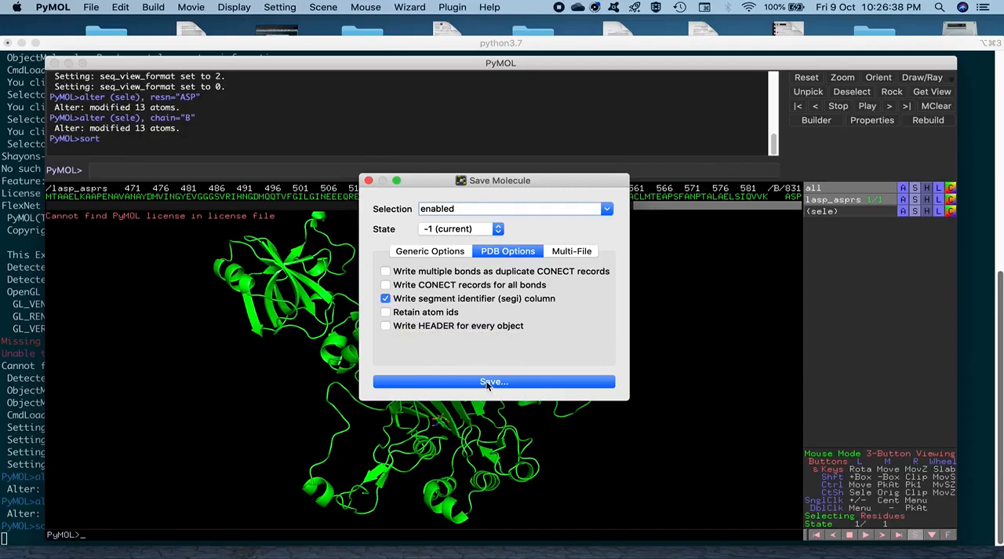
- Save the structure as lasp_asprs_mod.pdb in PDB format into Workspace_1
click(493, 381)
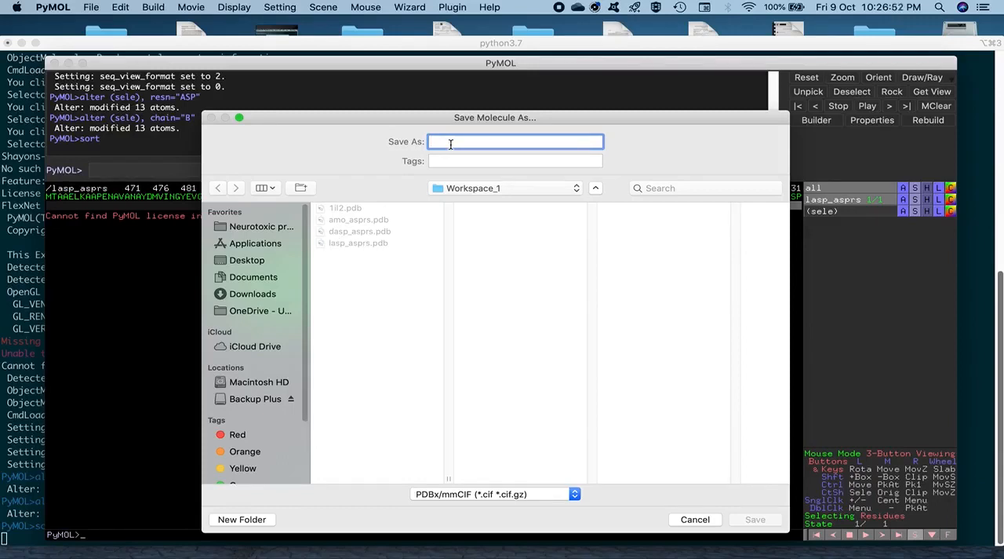
text(lasP)
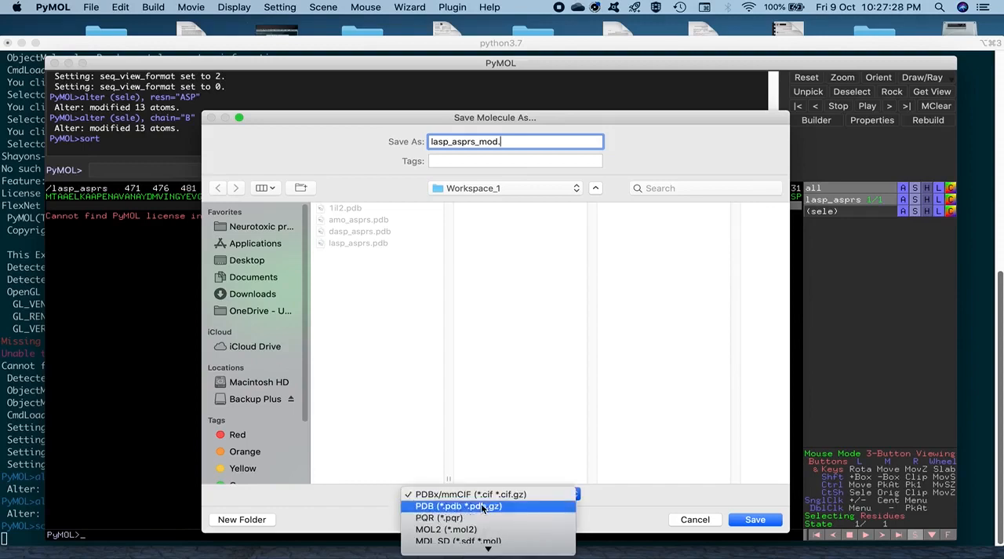
click(458, 505)
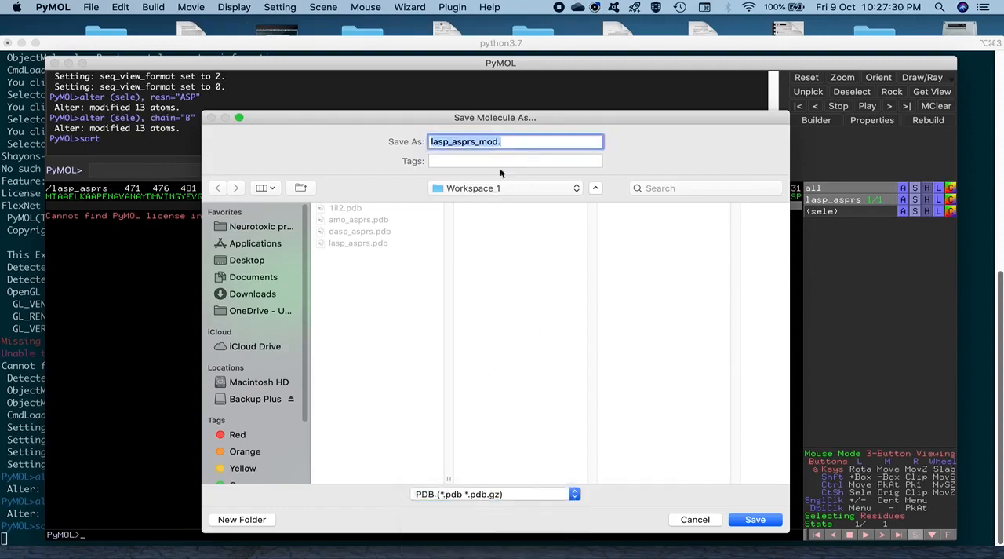
text(p)
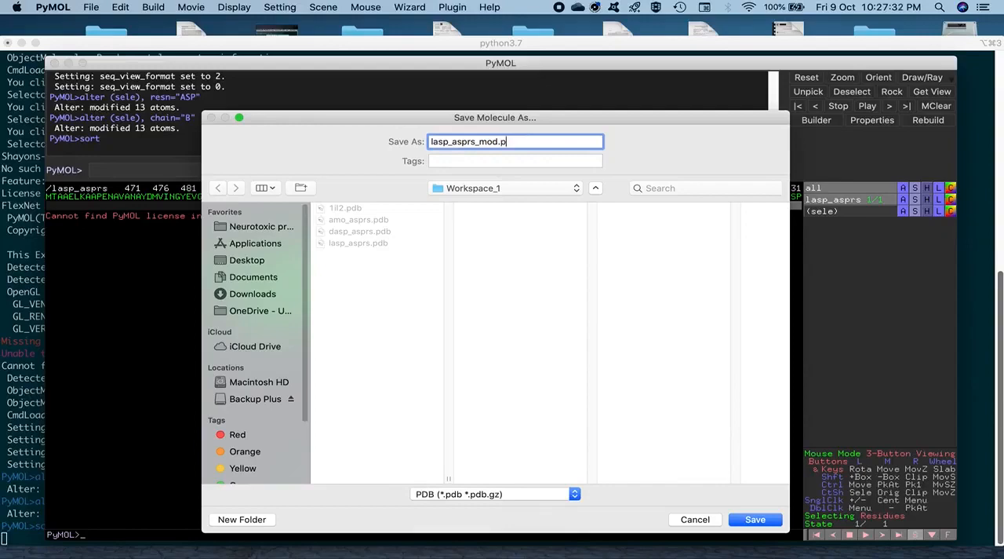
text(db)
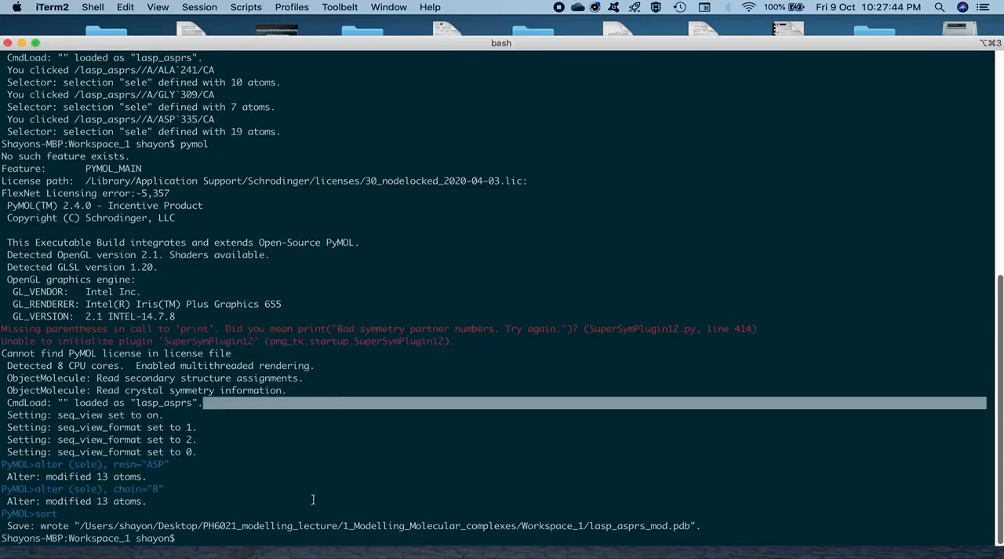
- Run gvim lasp_asprs_mod.pdb at the bash prompt to open the file
text(gvim)
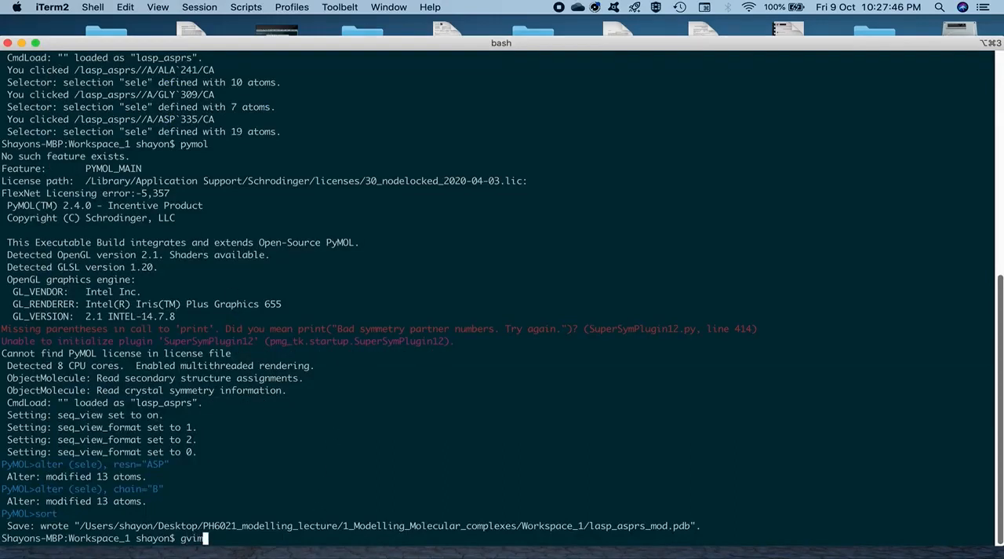
text(lasp_asprs_mod.pdb)
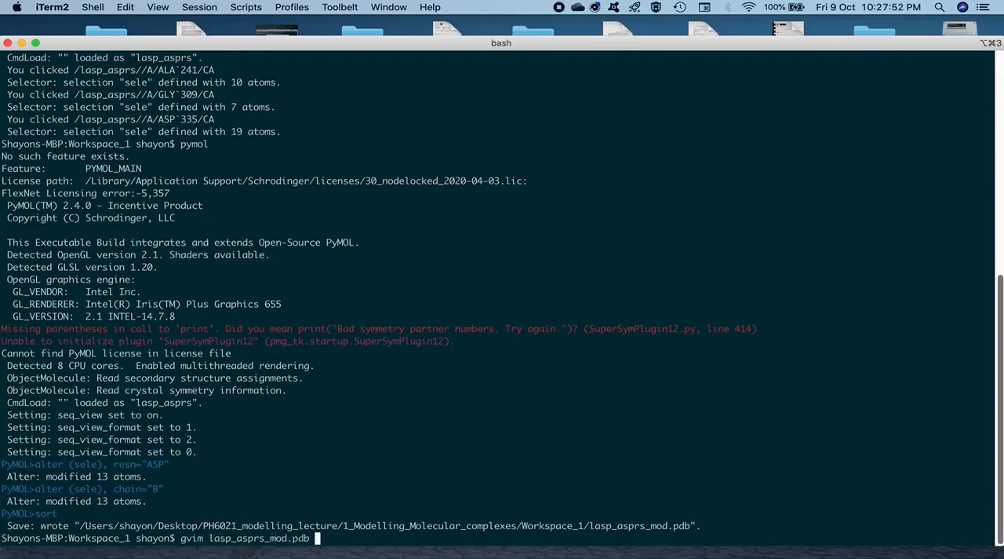
key(Return)
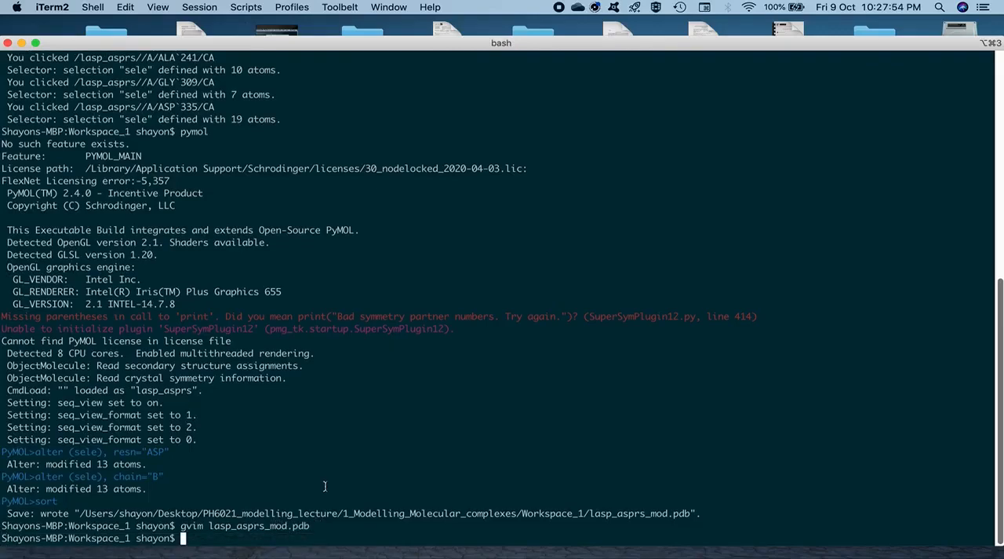
key(return)
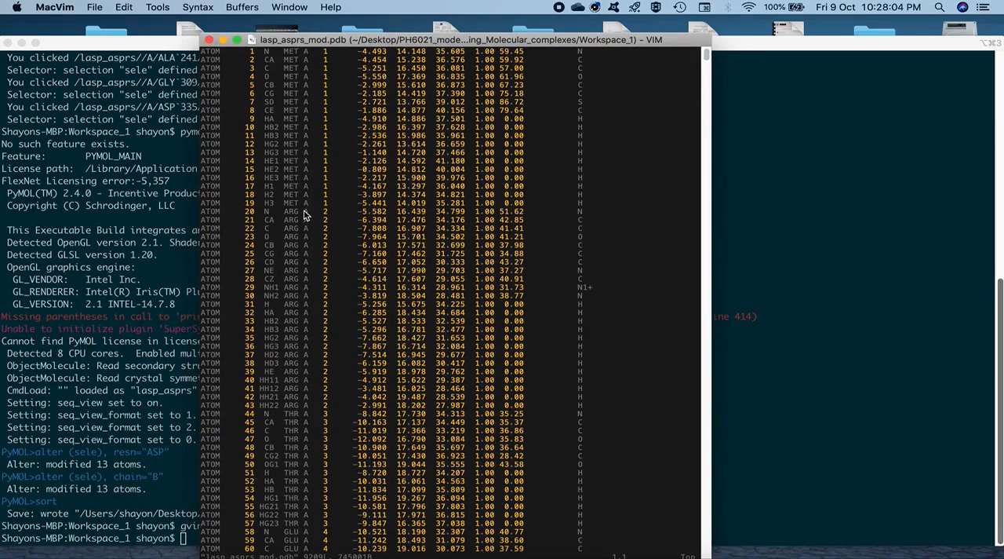
- Scroll to the file's end to inspect the chain B ASP HETATM and CONECT records
scroll(down, 3)
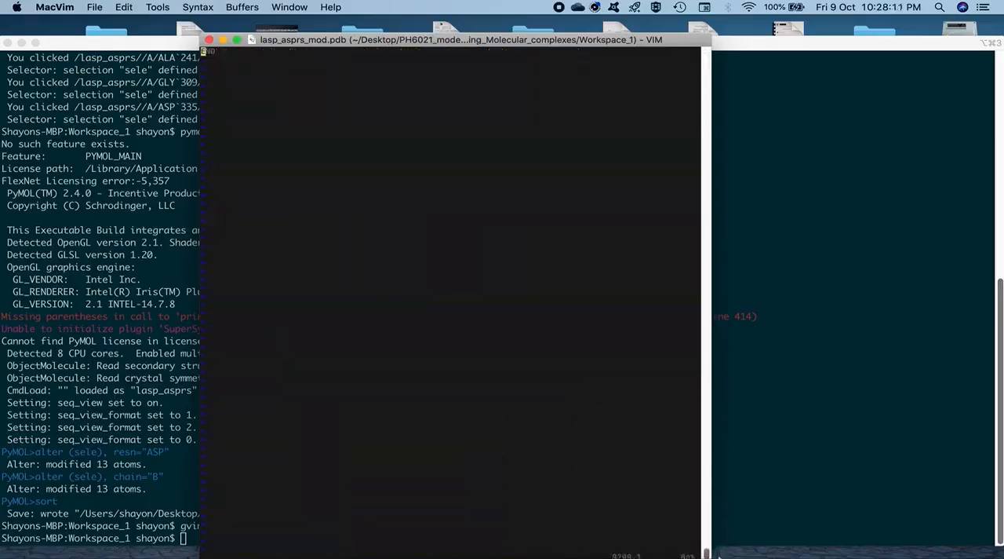
scroll(down, 3)
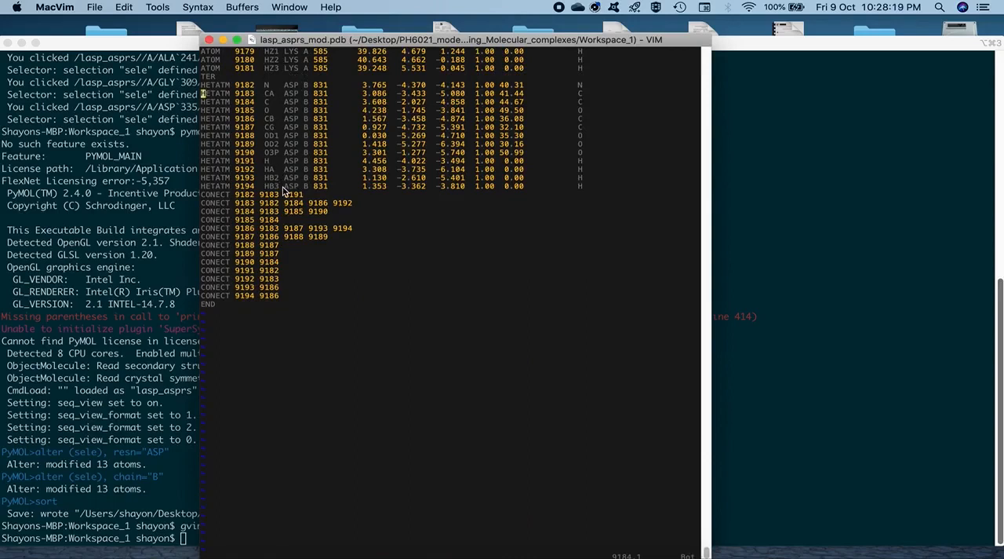
mouse_move(303, 112)
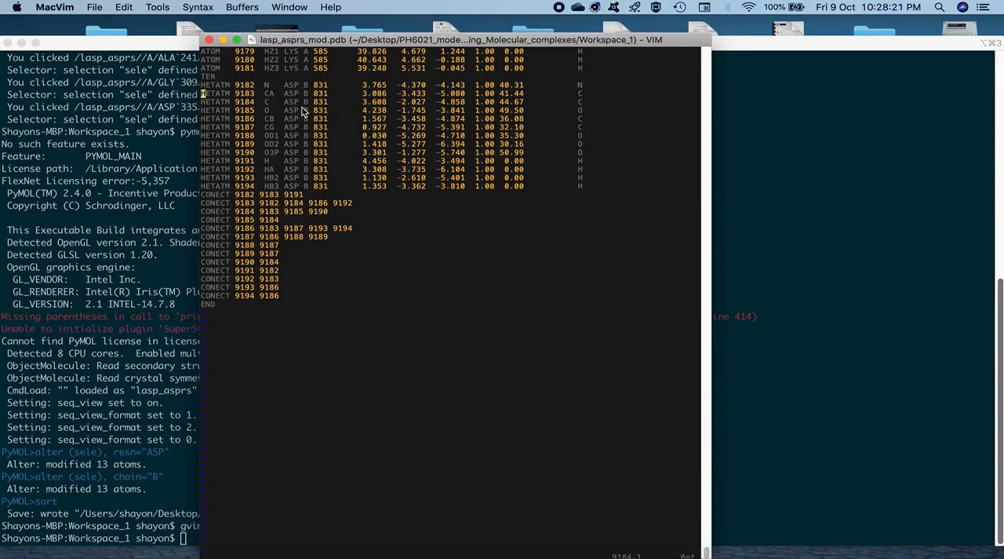
mouse_move(292, 192)
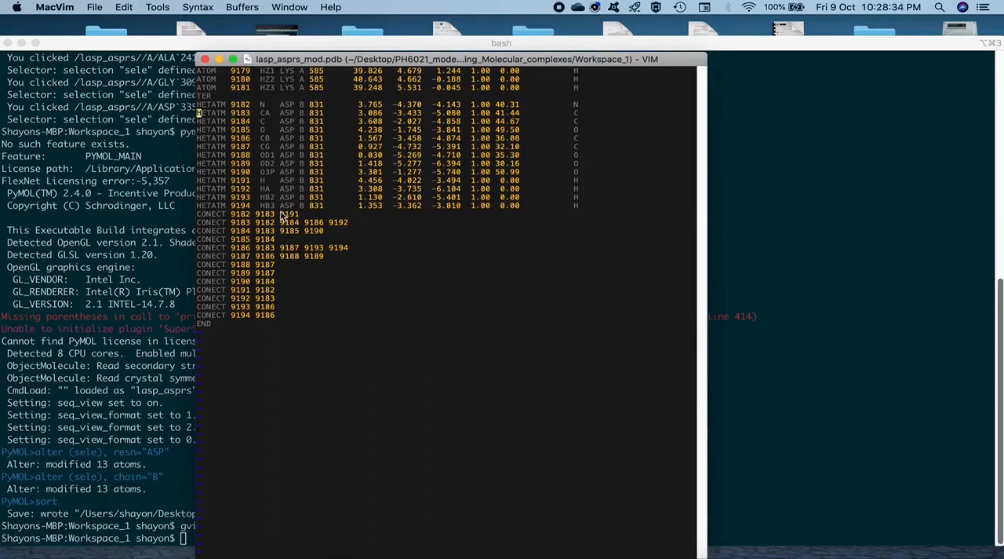
mouse_move(296, 112)
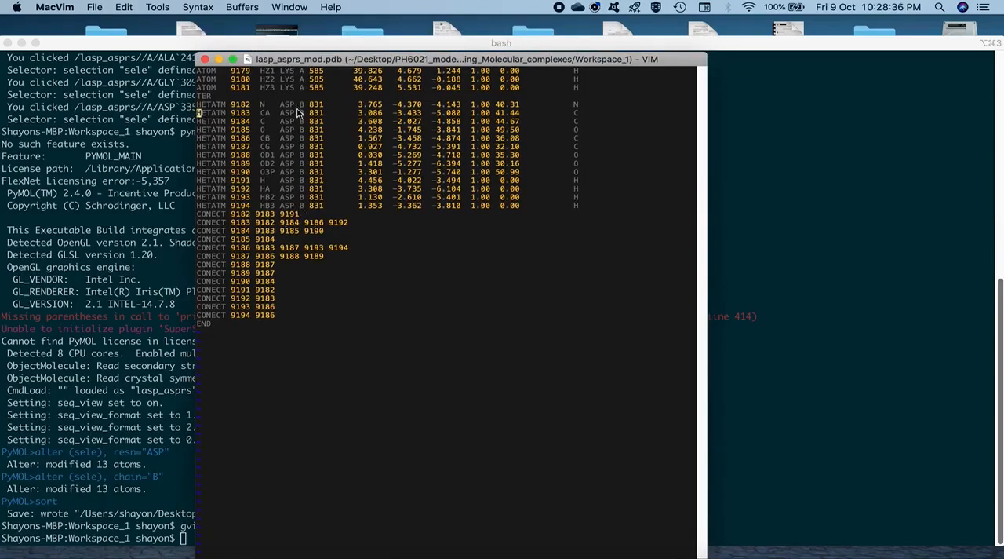